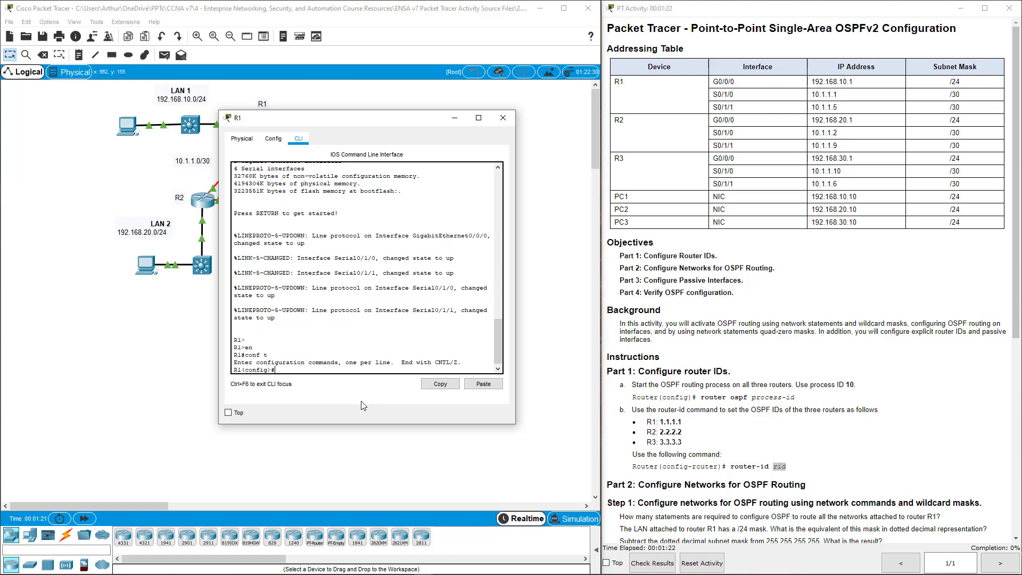
Step: On R1, enter router ospf 10 and set router-id 1.1.1.1
type("router ospf")
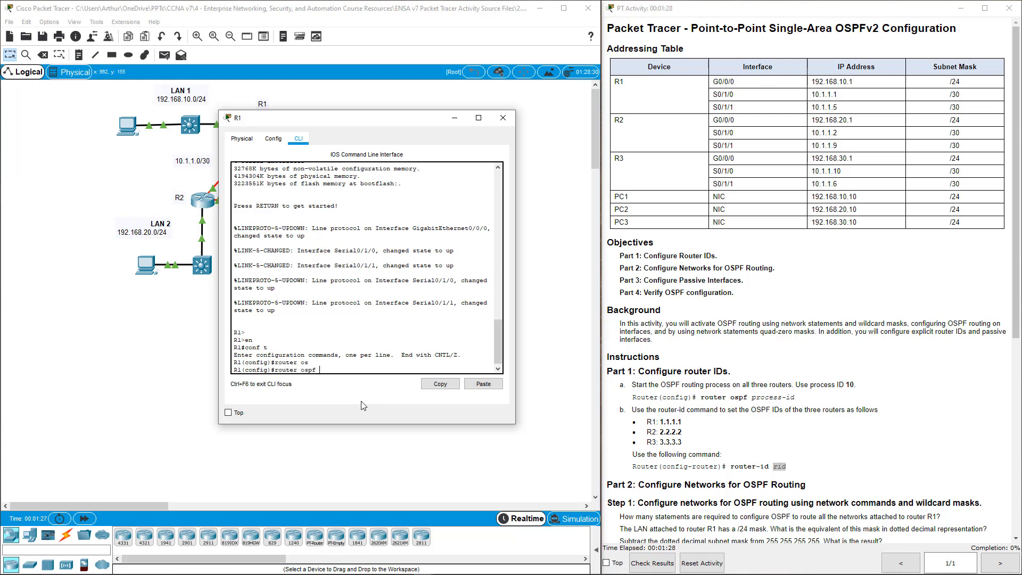
type("10")
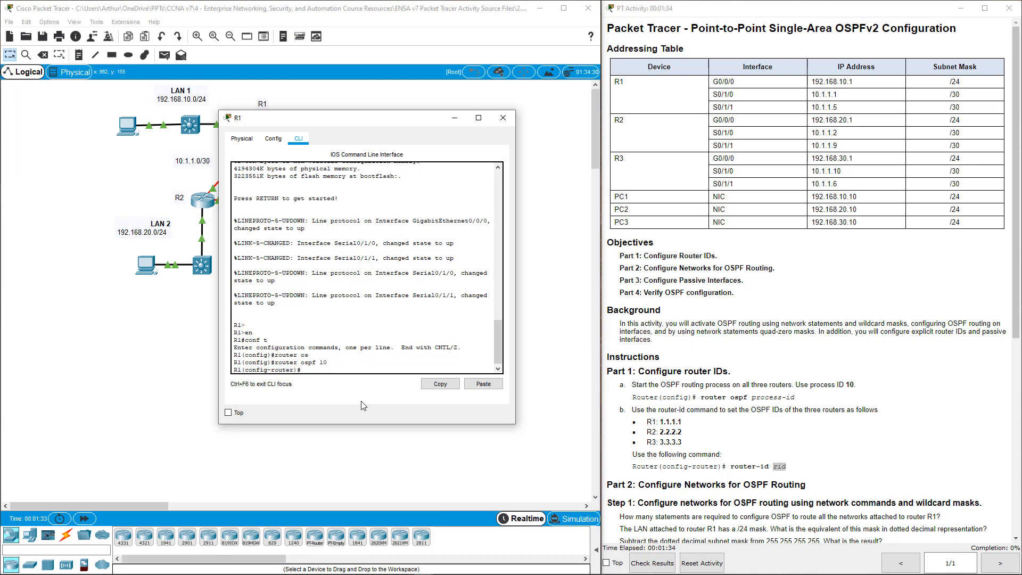
type("router-id")
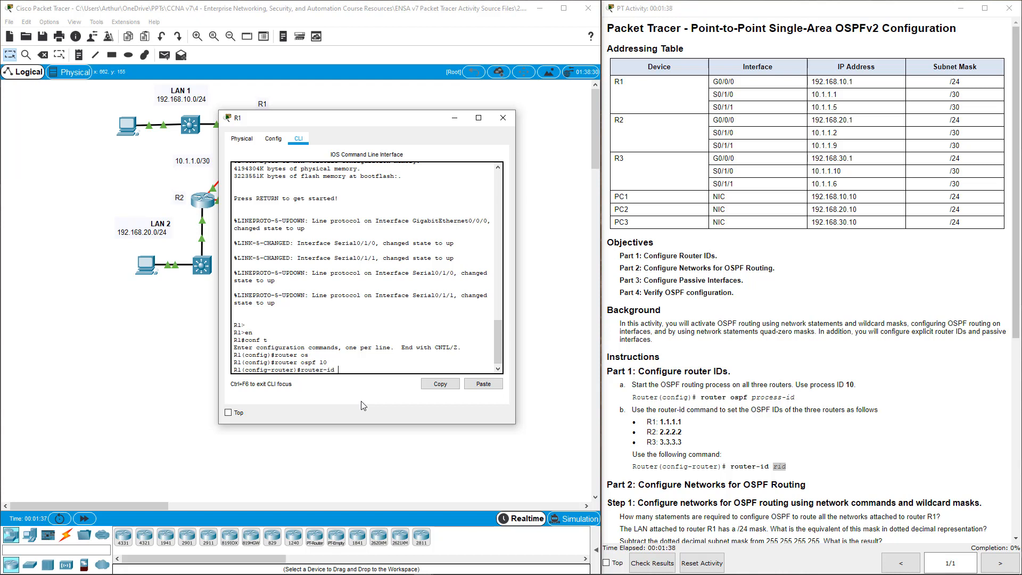
type("1.1.")
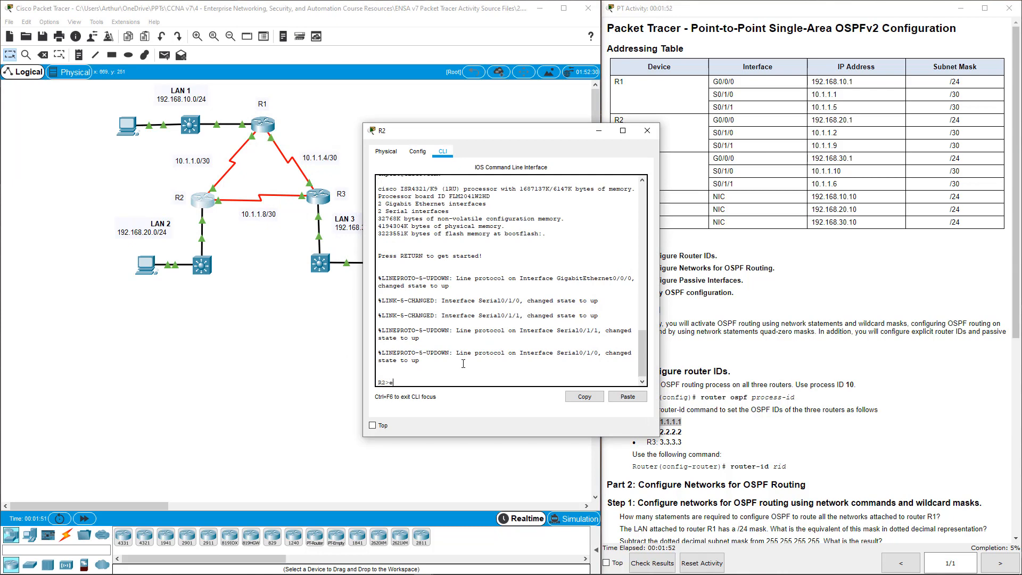
Step: On R2, enter conf t, router ospf 10 and router-id 2.2.2.2
type("conf t")
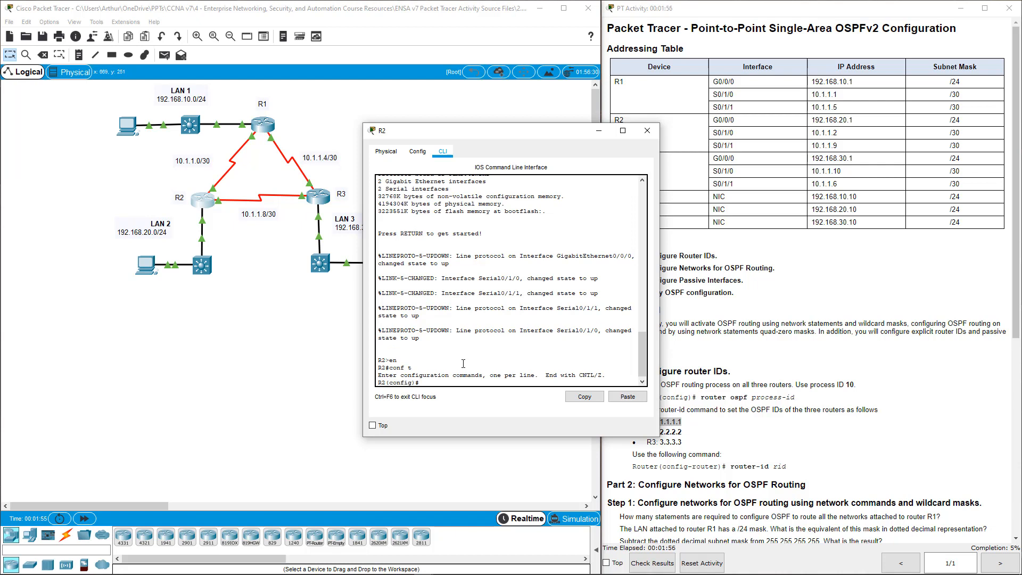
type("router ospf 10")
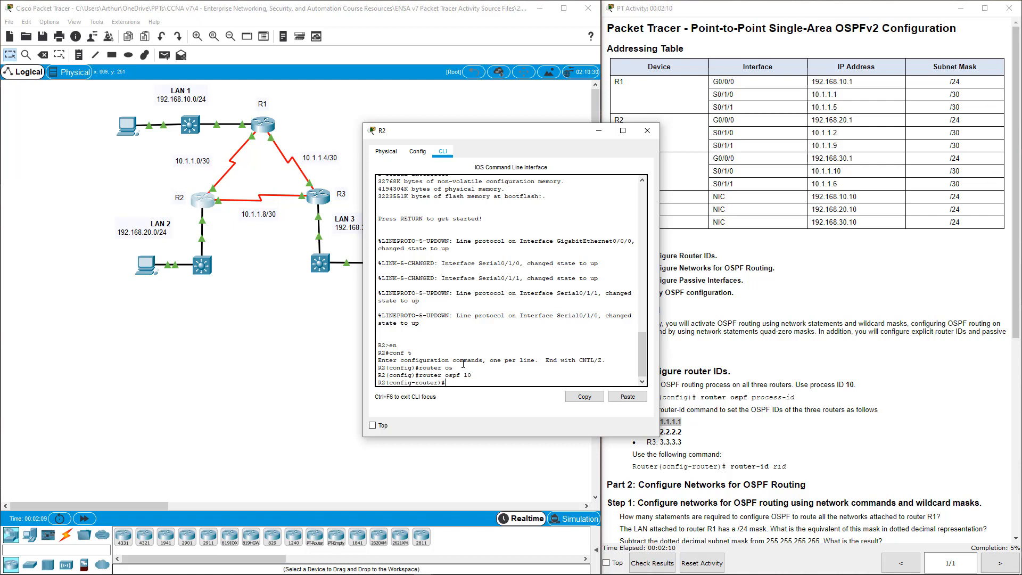
type("router-id")
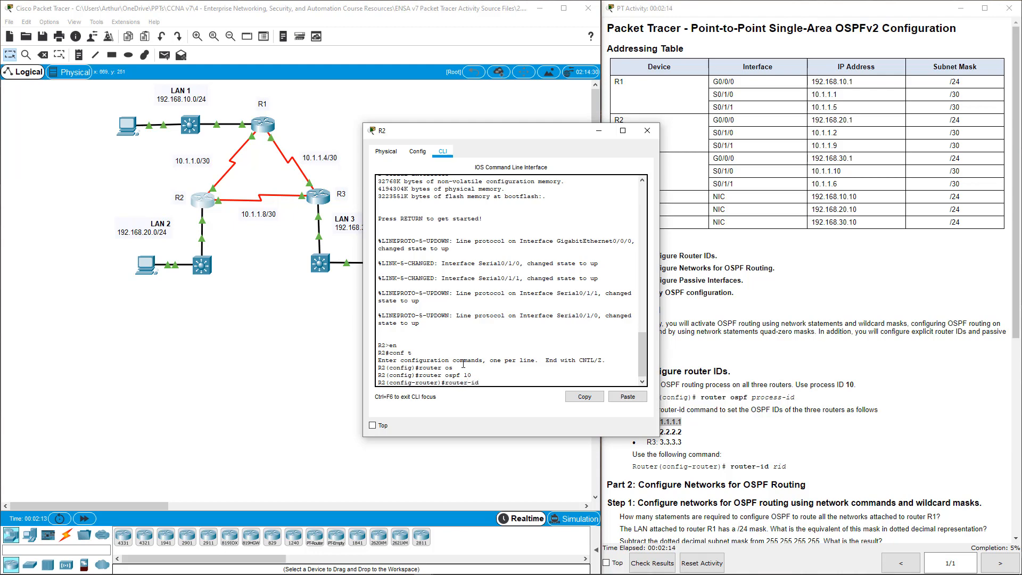
type("2.2.2.2")
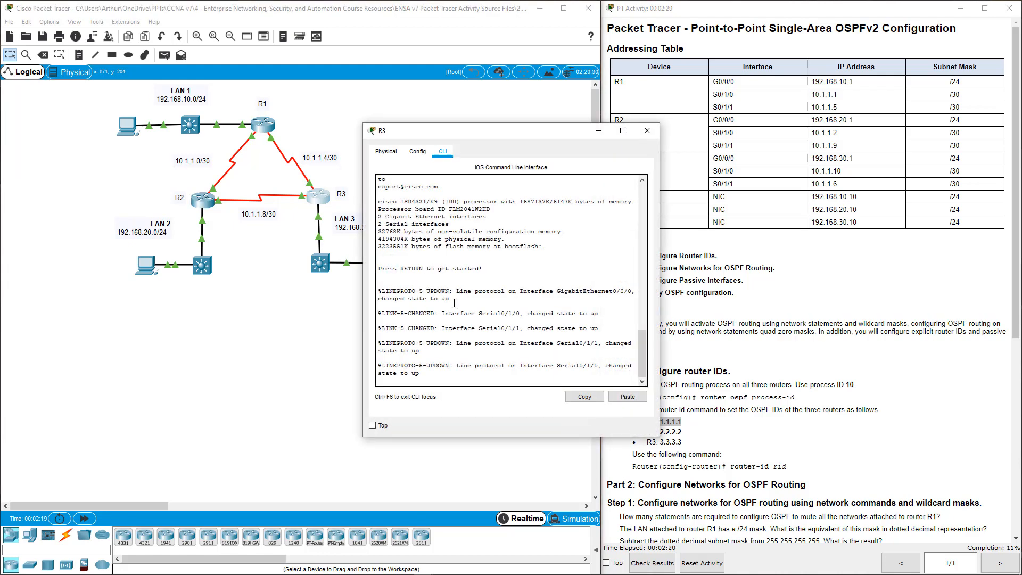
Step: On R3, enable, enter conf t, router ospf 10 and router-id 3.3.3.3
type("en")
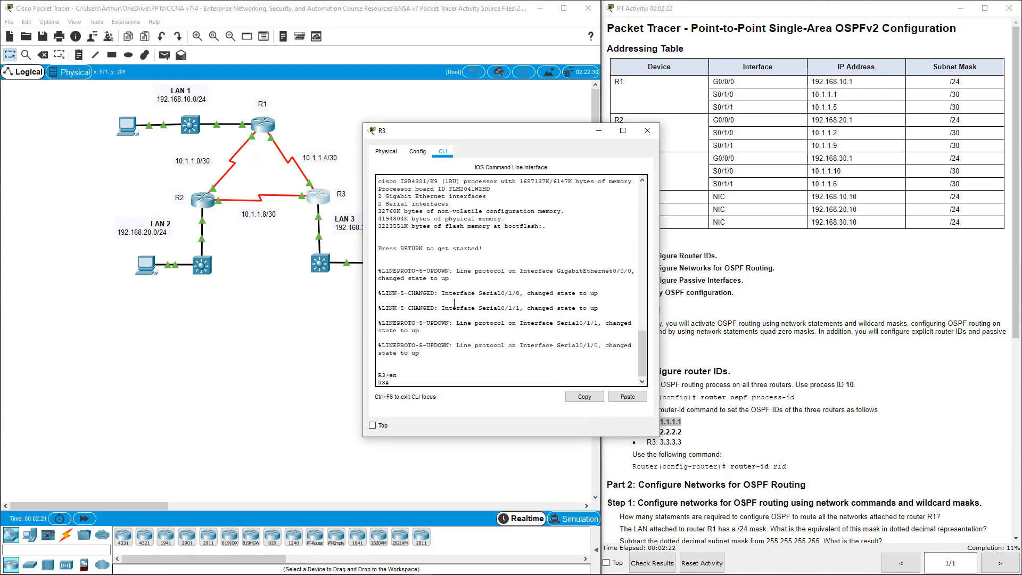
type("conf t")
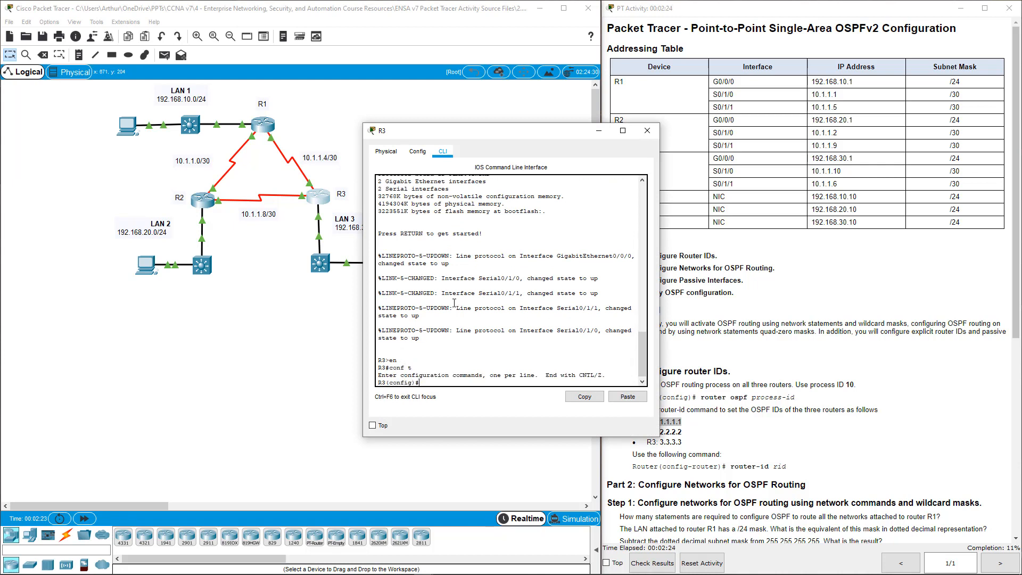
type("router")
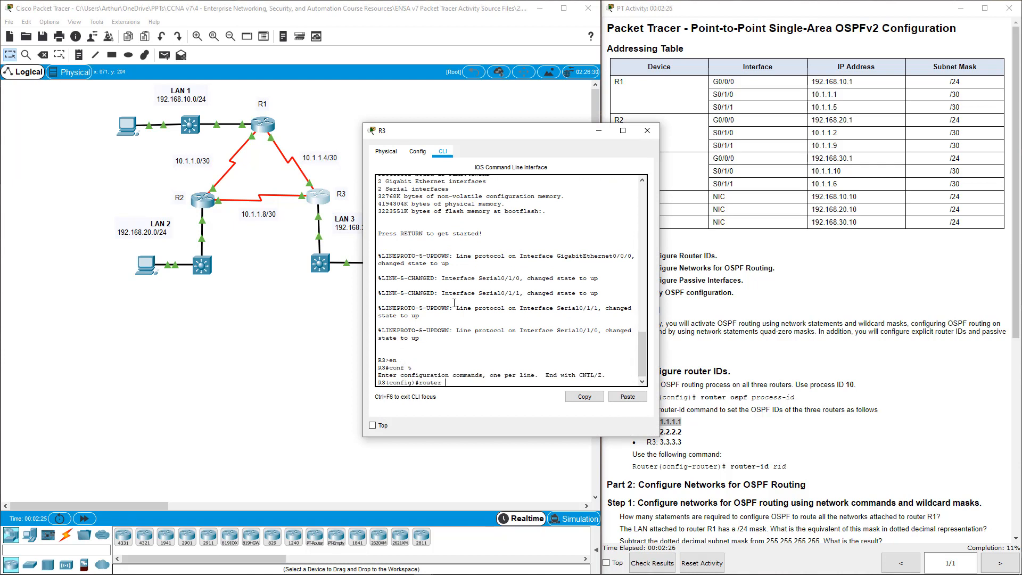
type("router ospf 10")
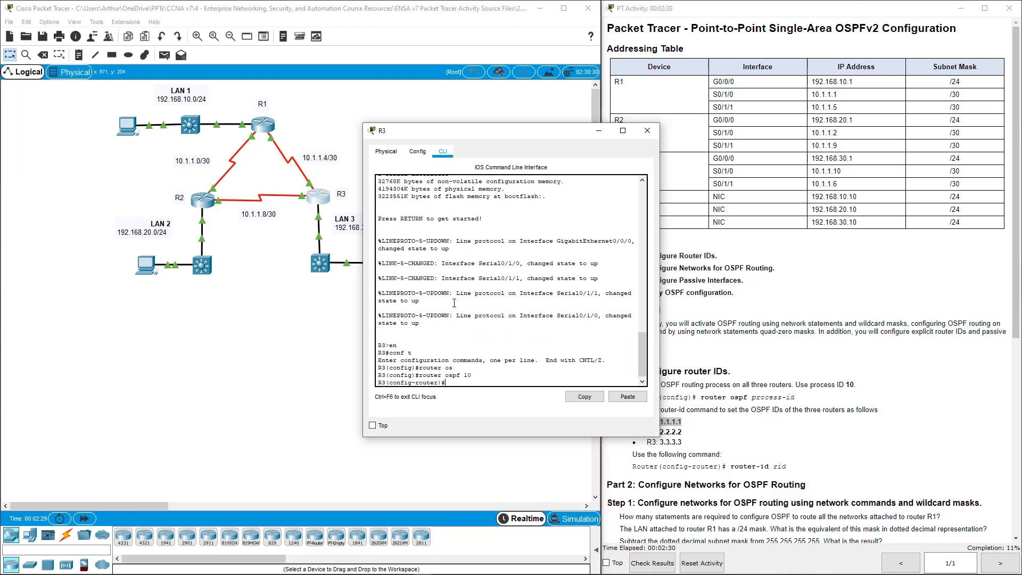
type("router-id 3.3.3.3")
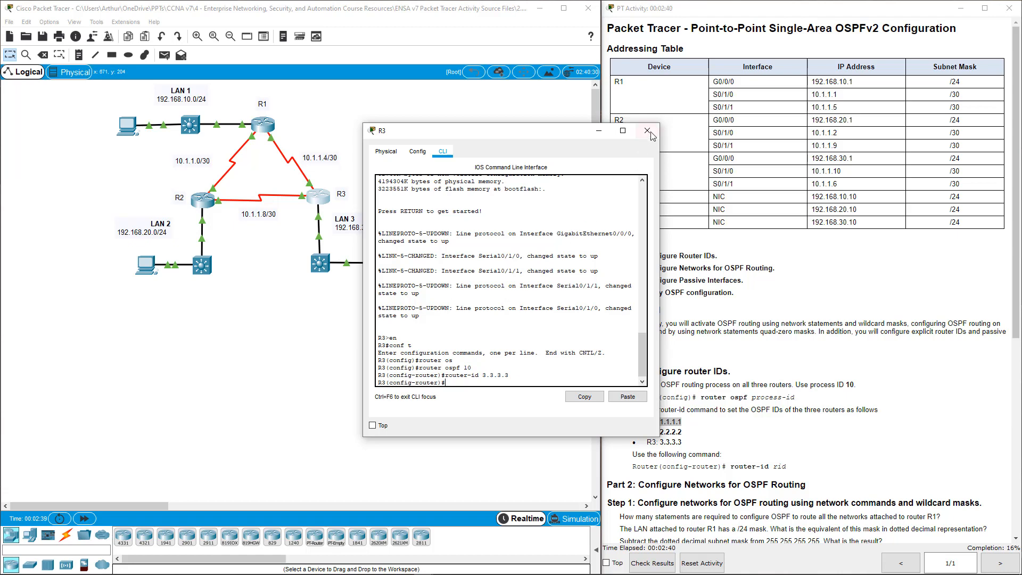
Step: Close R3's CLI window and scroll the activity instructions to Part 2
left_click(651, 130)
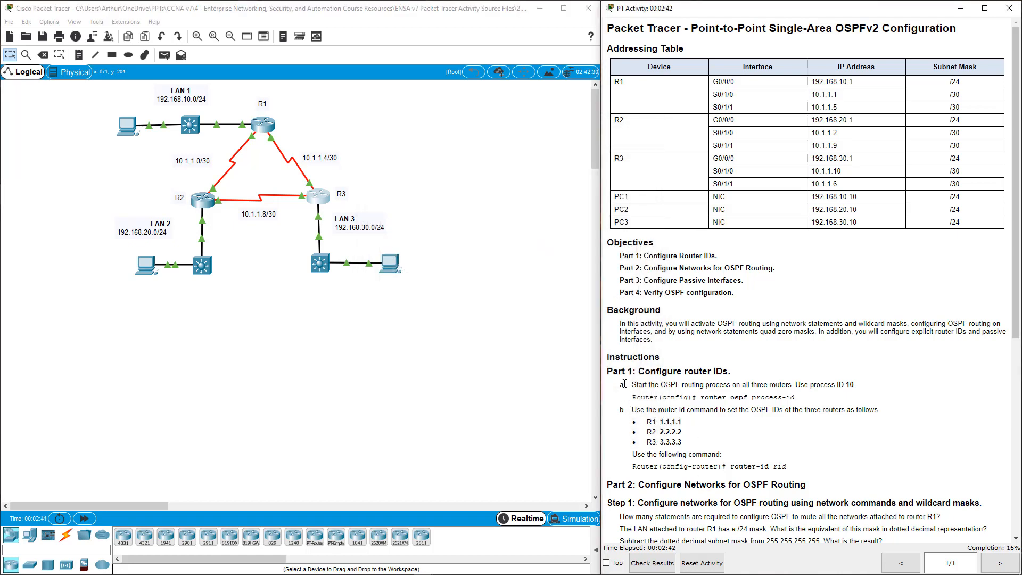
left_click_drag(622, 384, 788, 467)
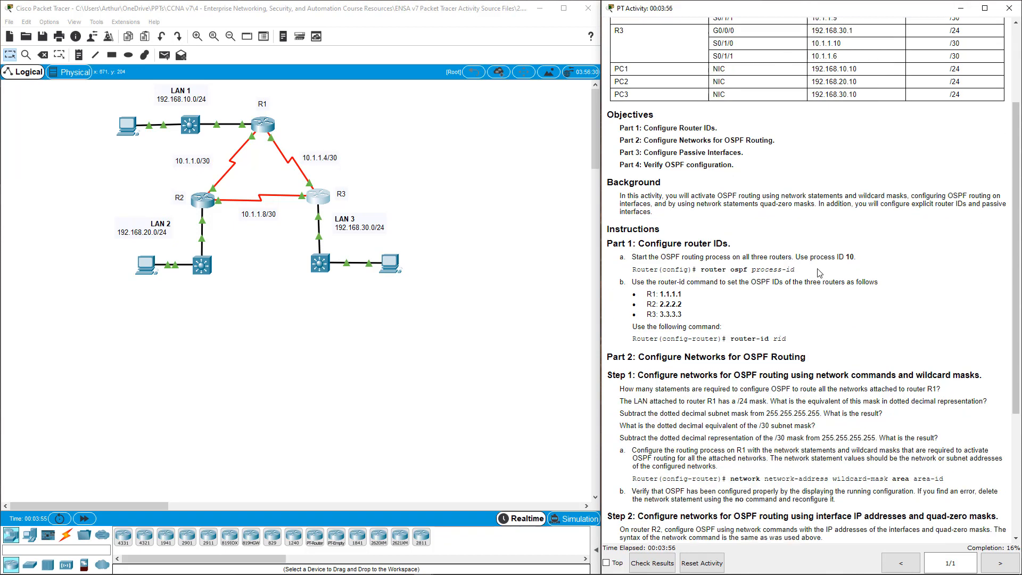
scroll("down", 3)
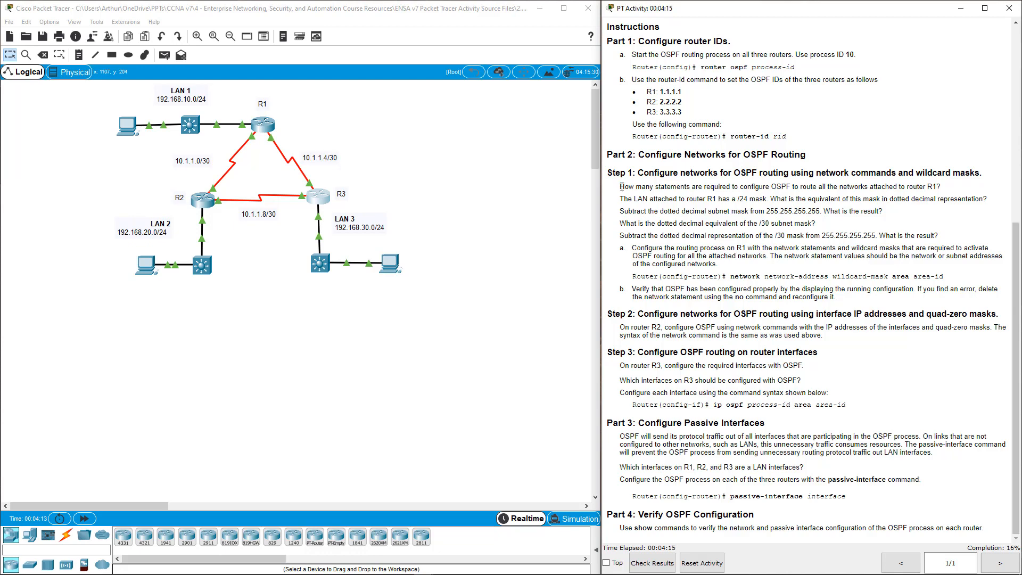
left_click_drag(619, 187, 904, 186)
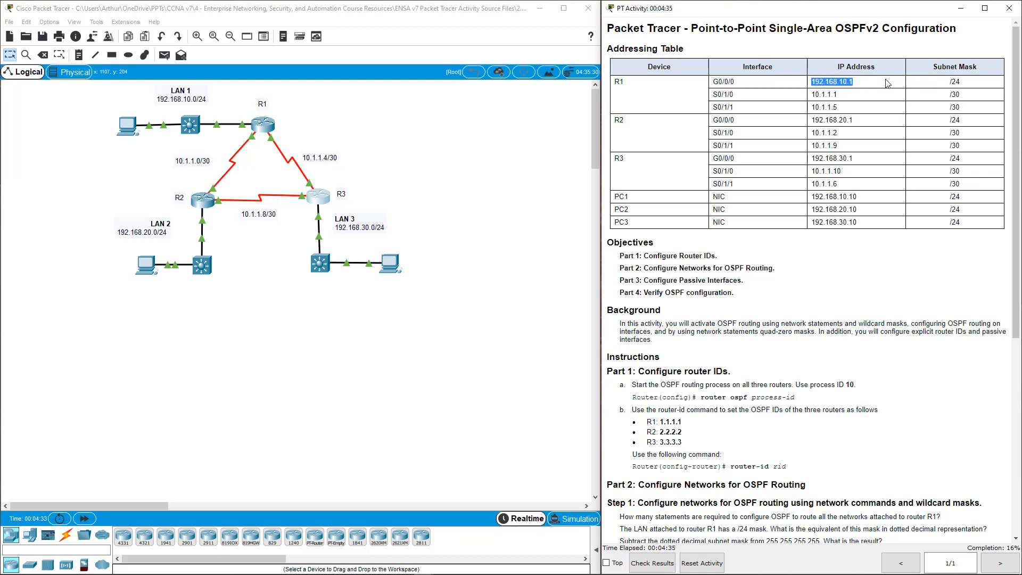
left_click(954, 82)
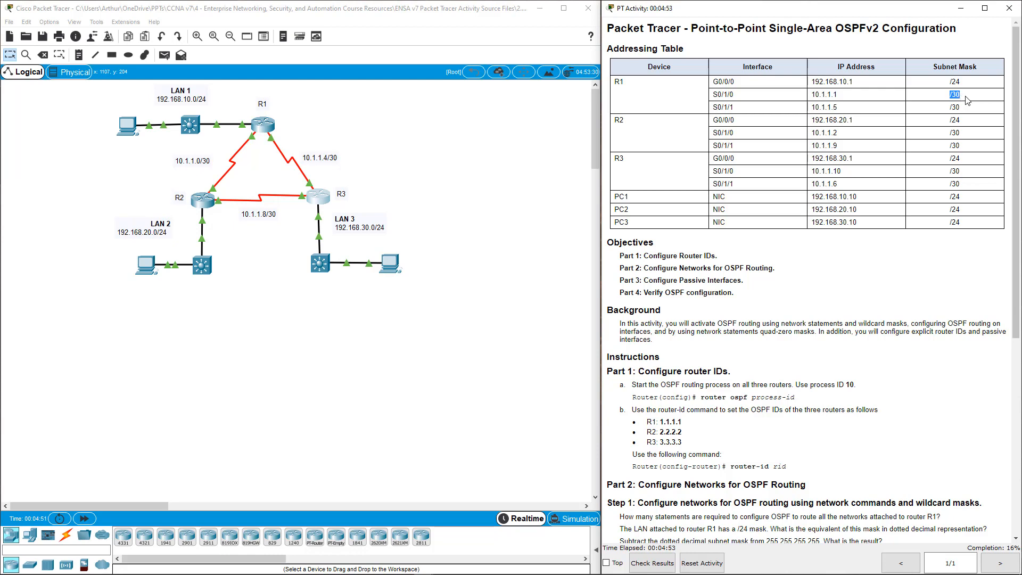
scroll("down", 3)
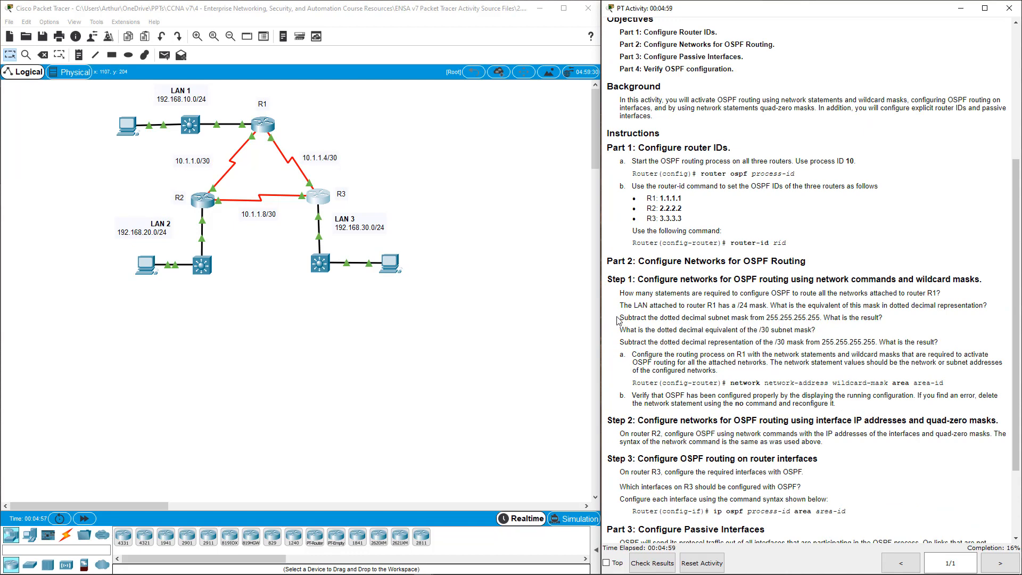
left_click_drag(617, 293, 936, 342)
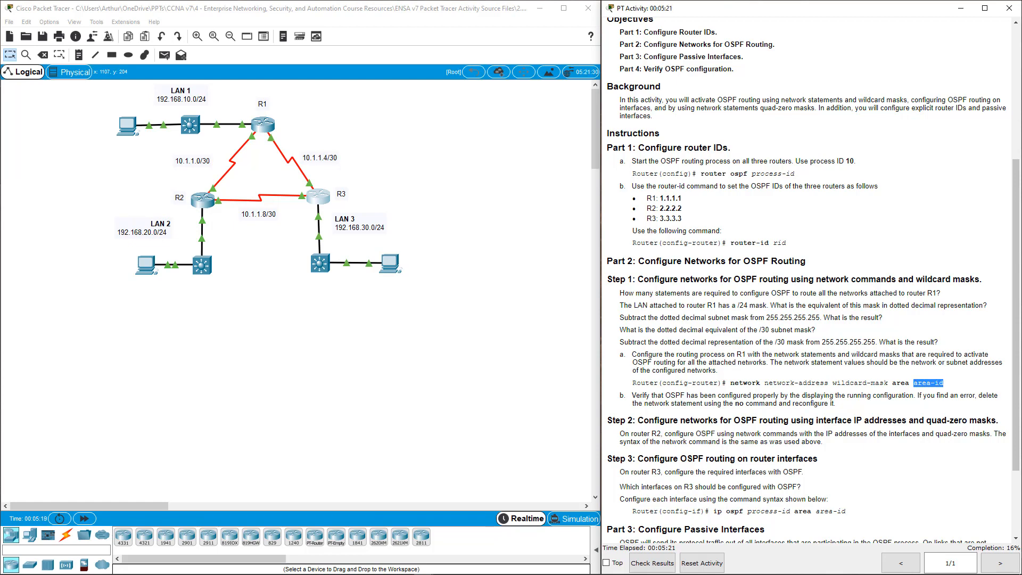
mouse_move(227, 166)
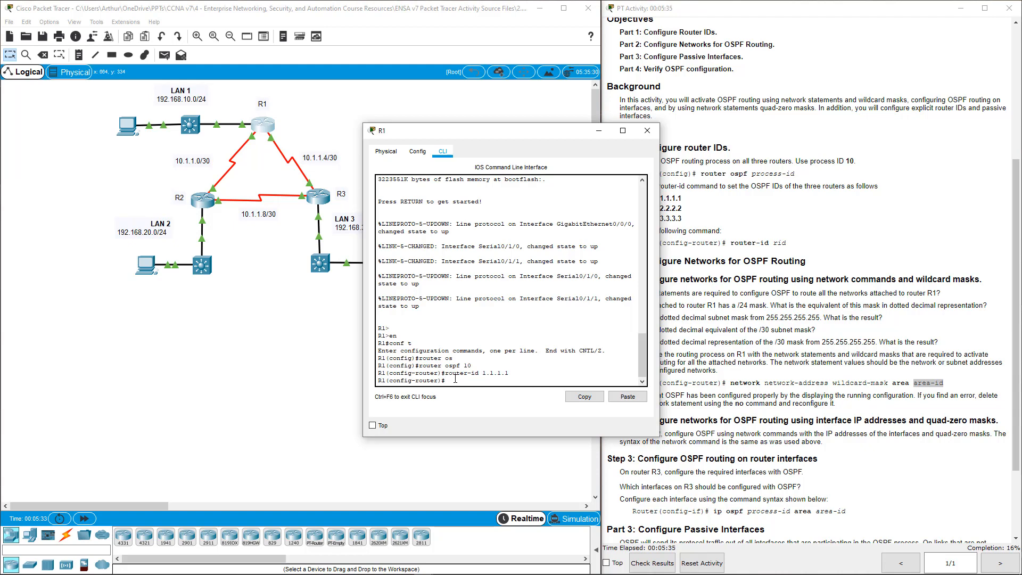
mouse_move(553, 132)
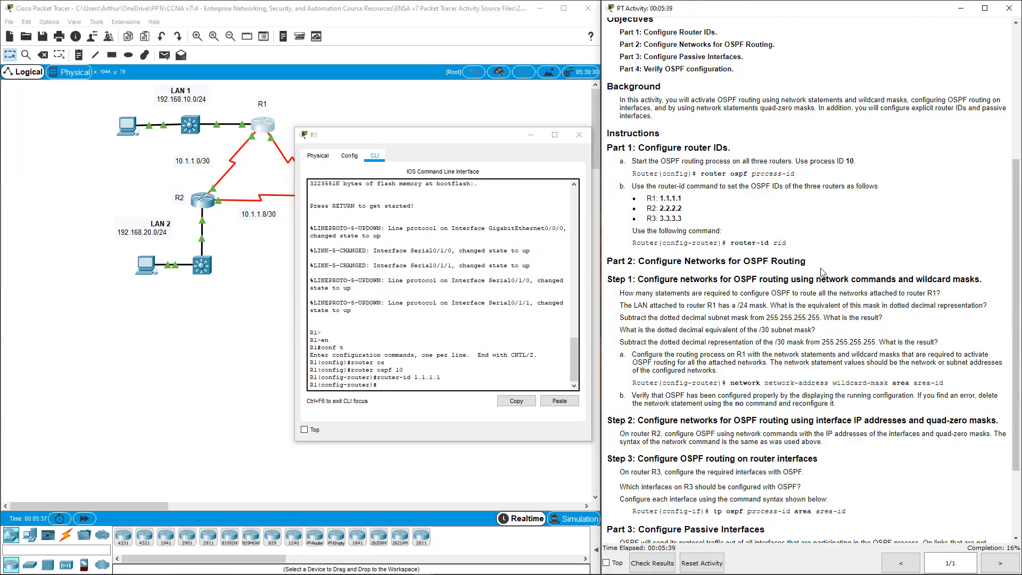
Step: On R1, add network 192.168.10.0 with its wildcard mask to OSPF area 0
scroll("up", 3)
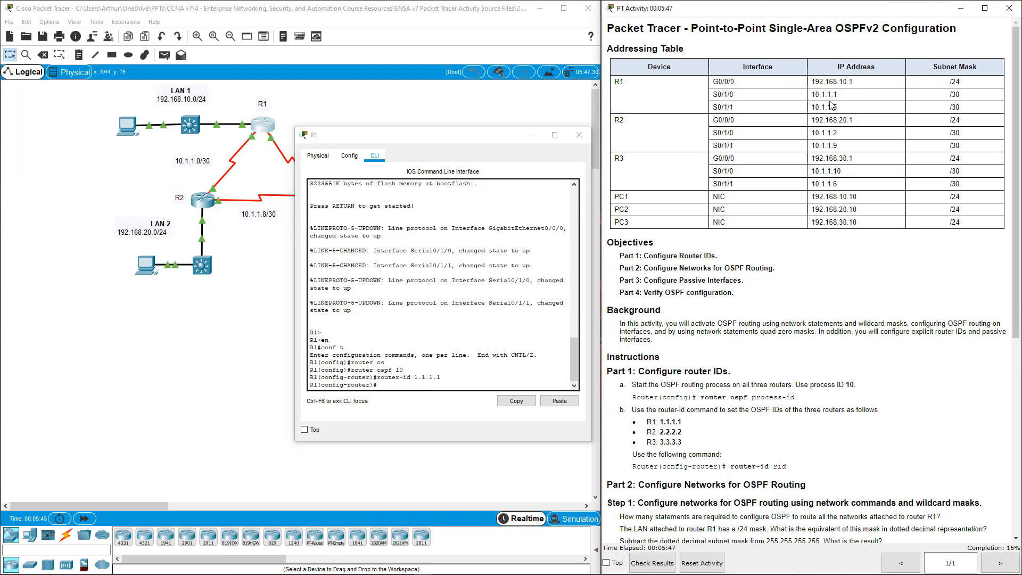
double_click(835, 82)
type("network")
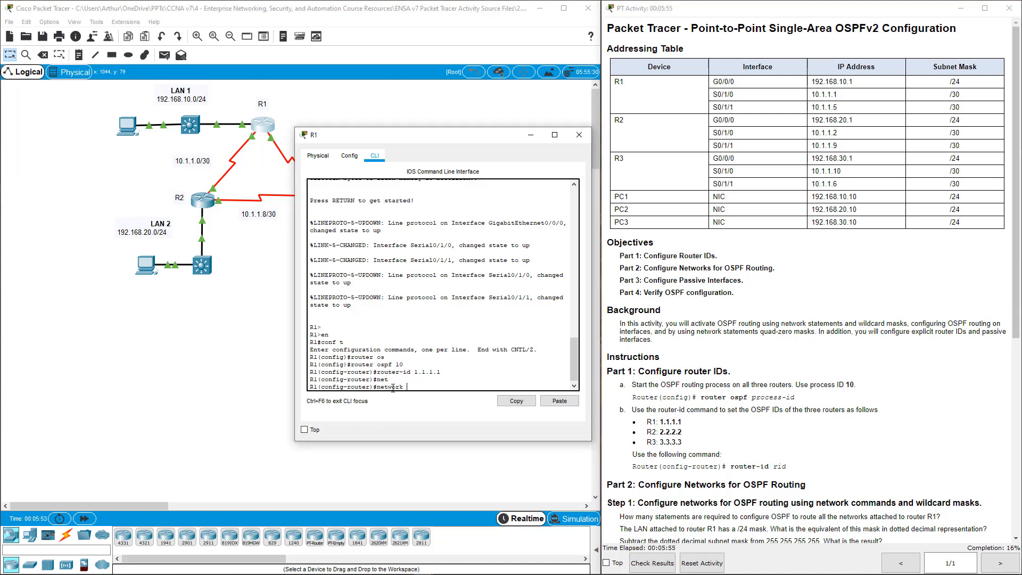
type("192.6")
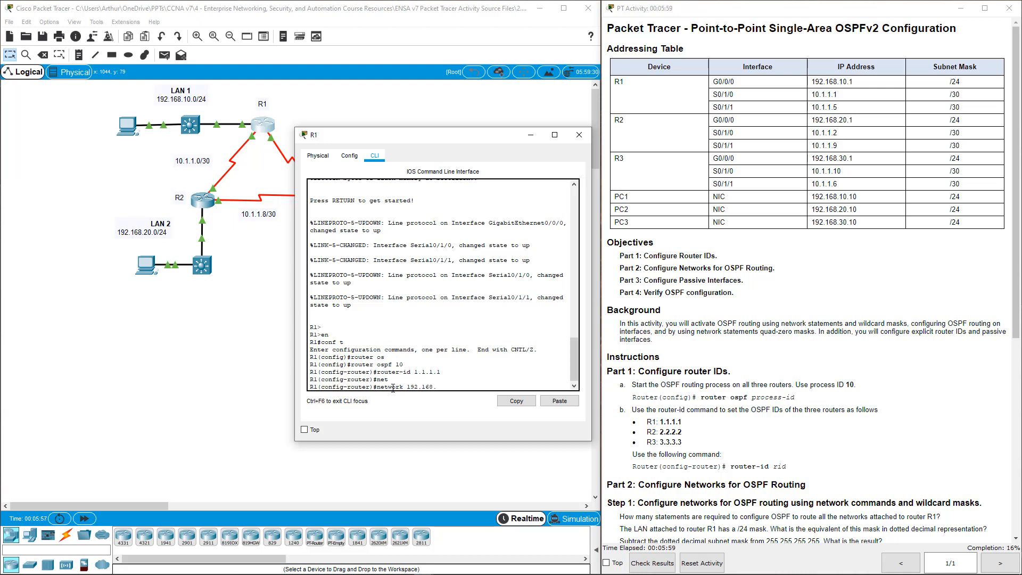
type("10.0")
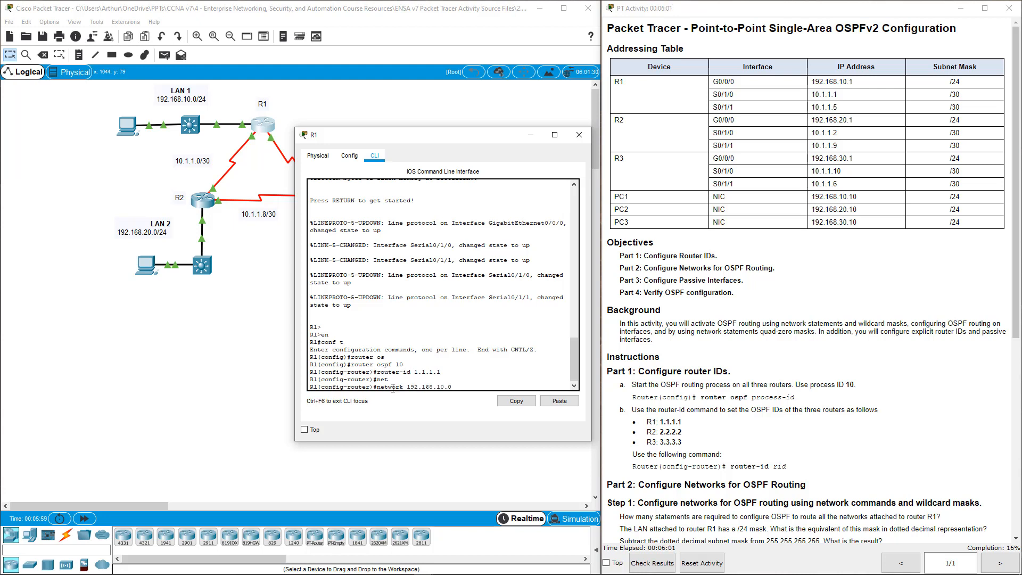
type("0.0.0.255")
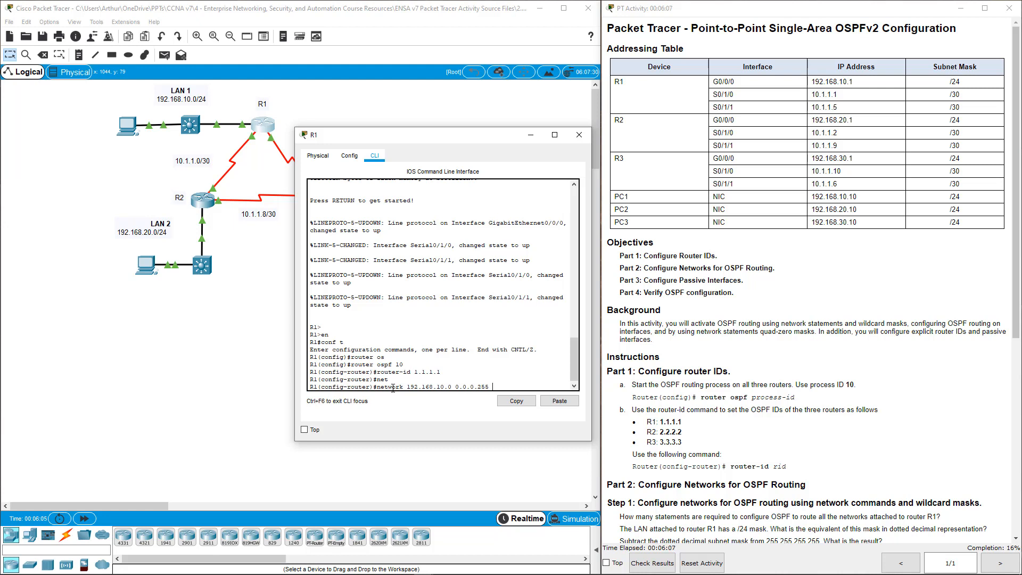
type("area 0")
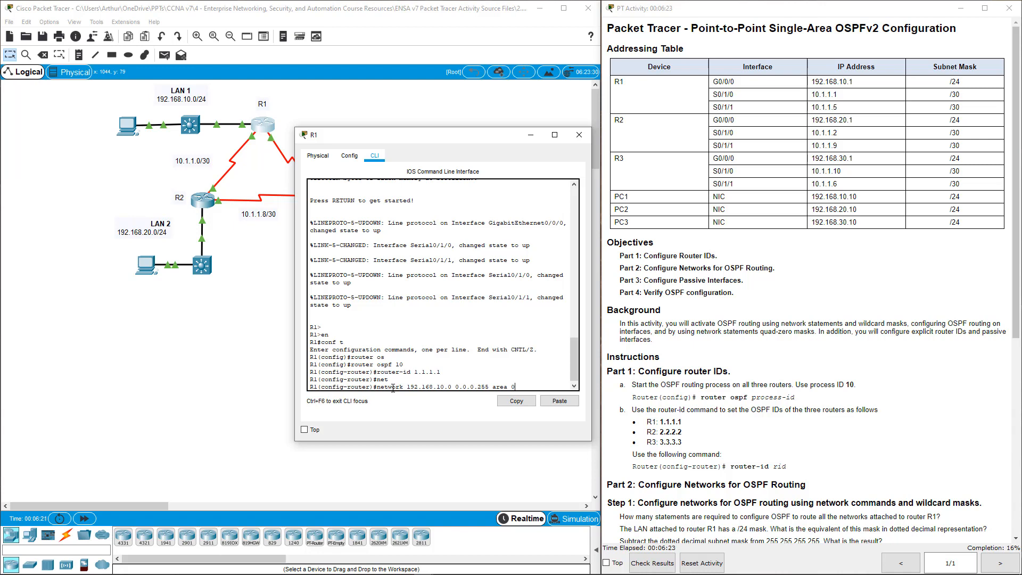
Step: Add R1's serial networks 10.1.1.0 and 10.1.1.4 with wildcard 0.0.0.3 to area 0
type("nfig-router)#n")
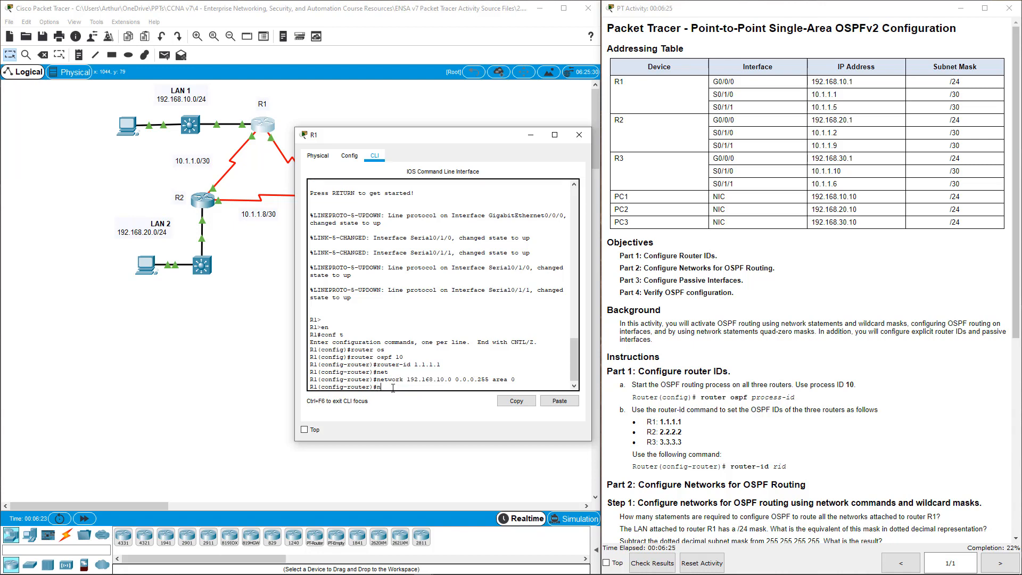
type("etwork")
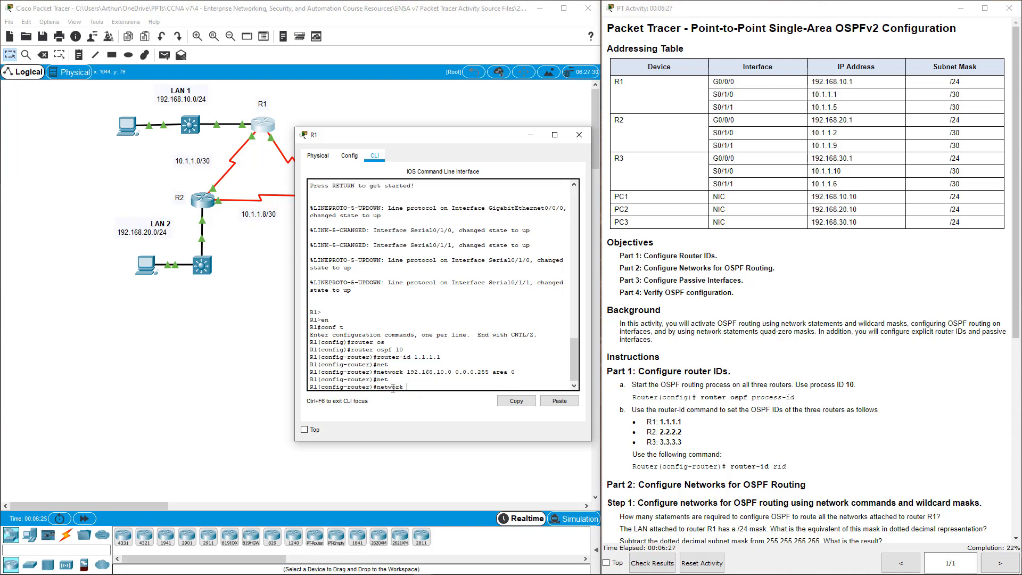
type("10.1.")
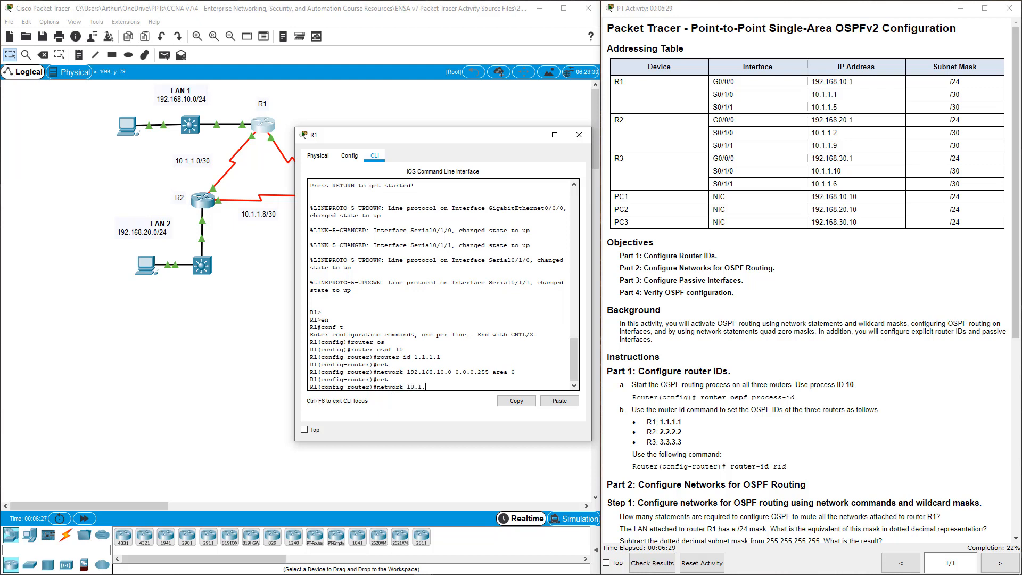
type("1.0")
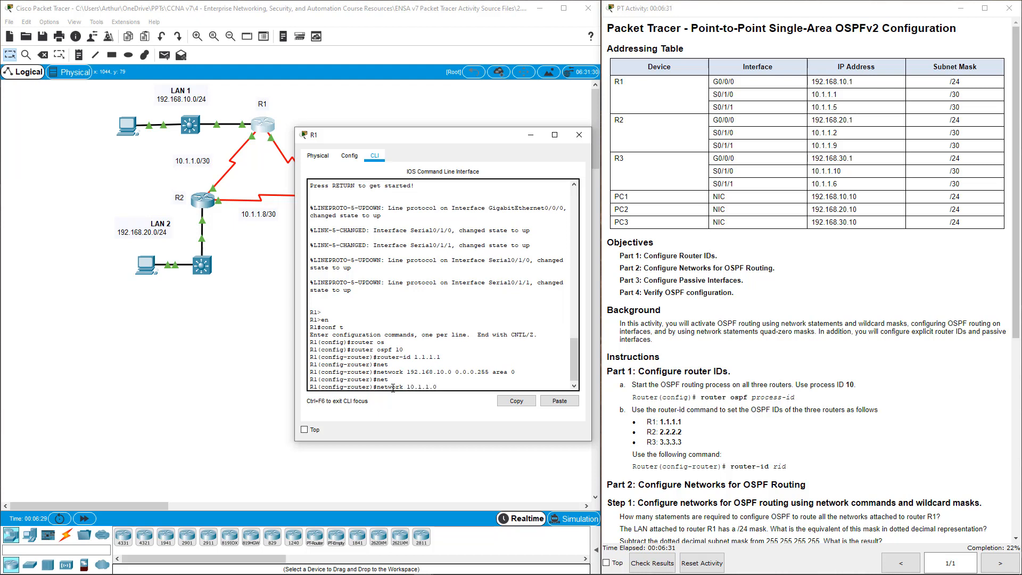
type("0.0.0.0")
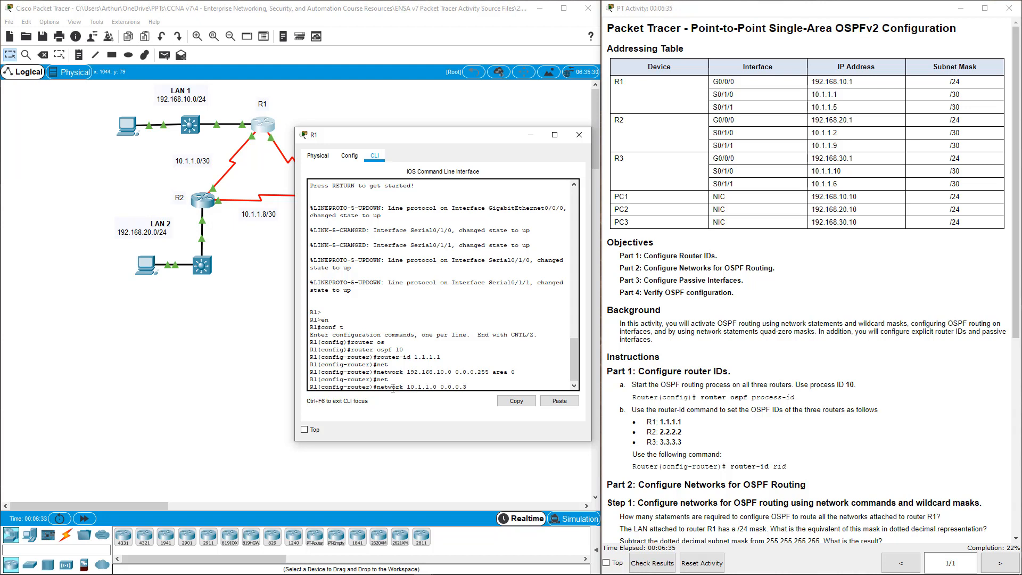
type("area 0")
type("network")
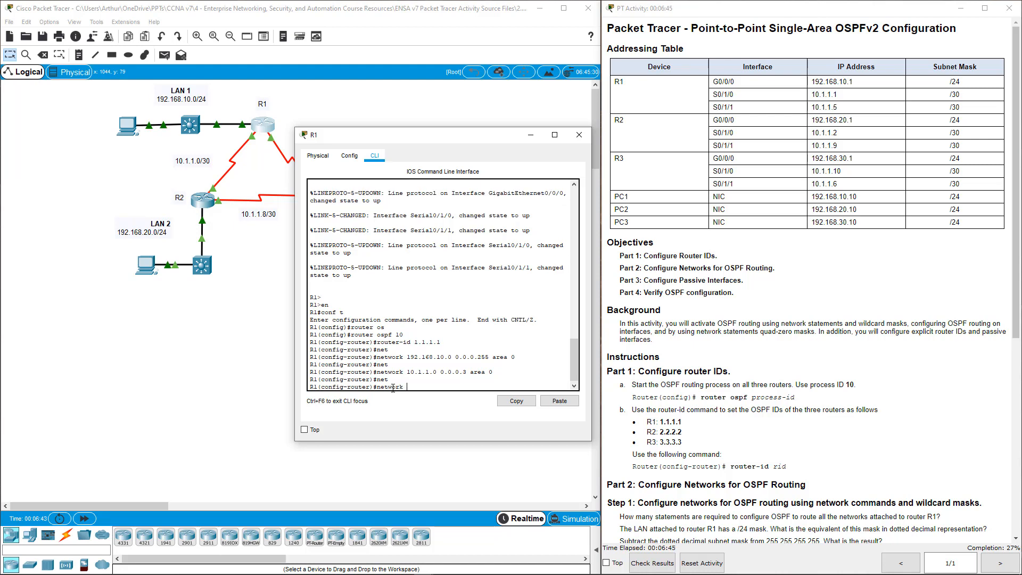
type("10.1.1.4")
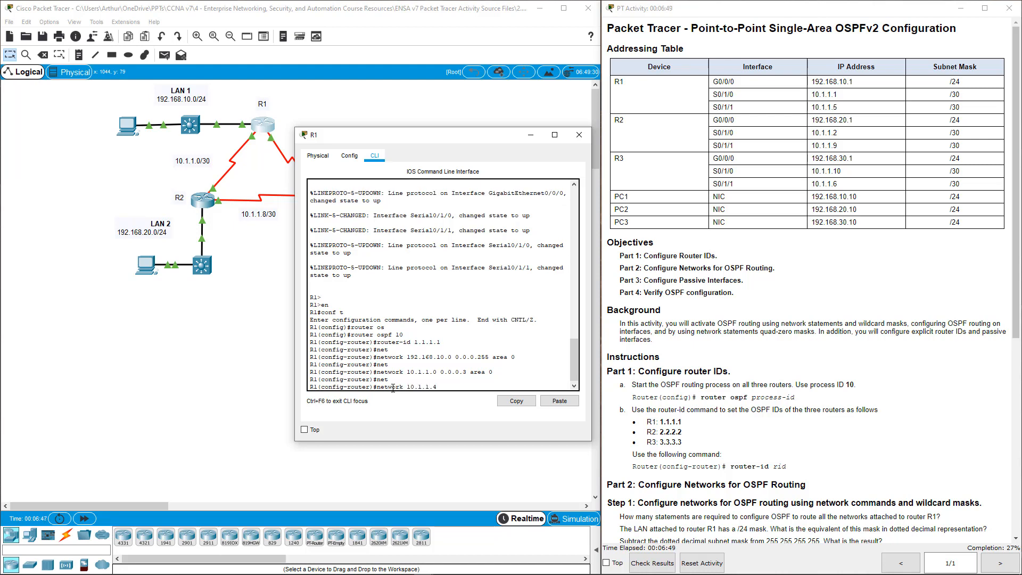
type("0.0.0")
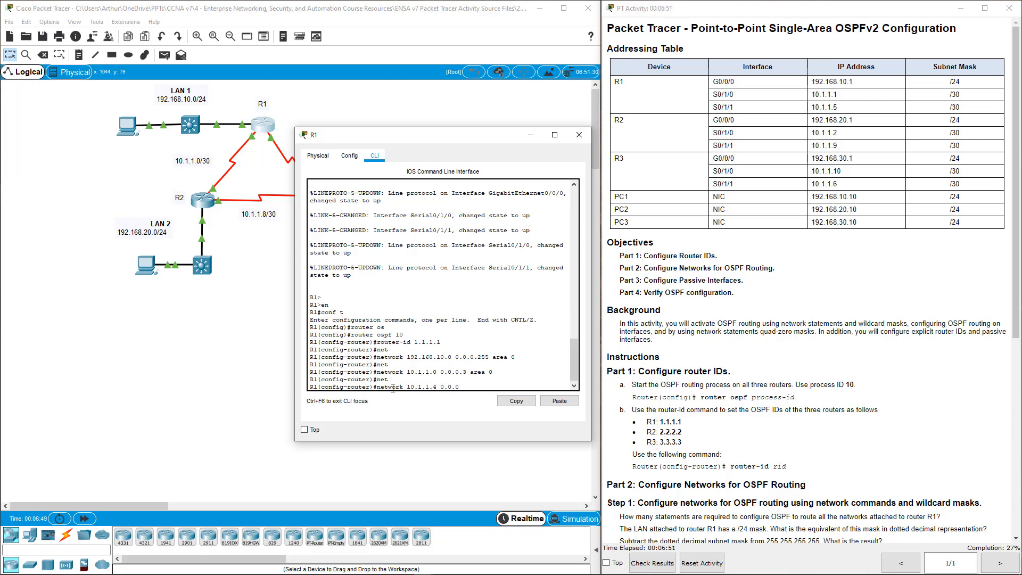
type("3 area 0")
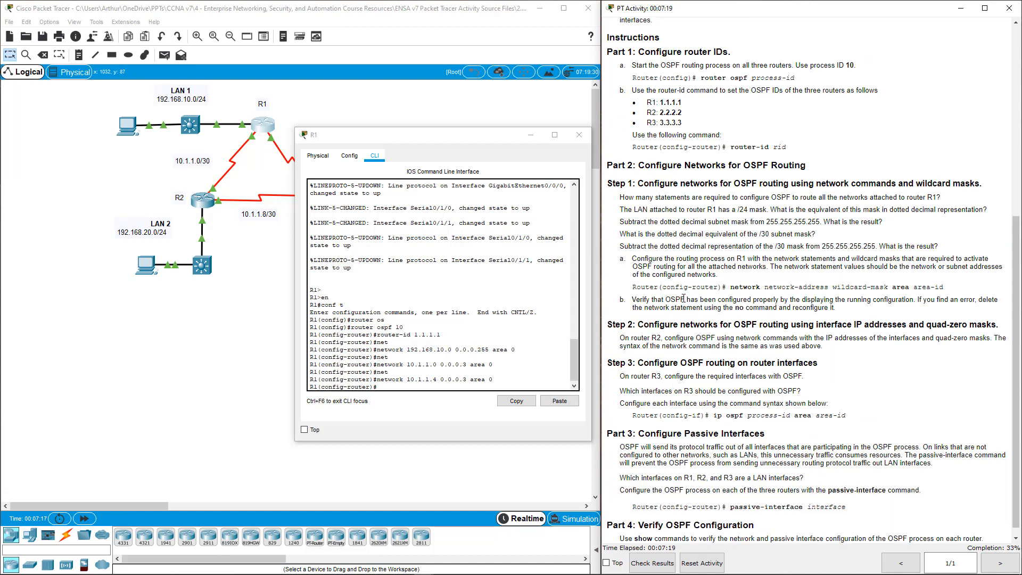
left_click_drag(632, 337, 814, 337)
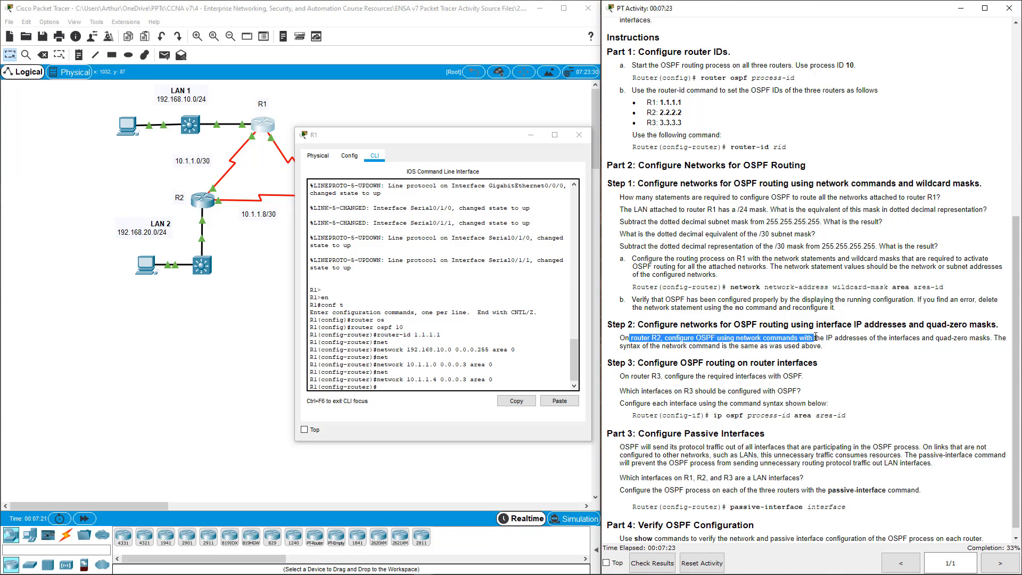
mouse_move(577, 134)
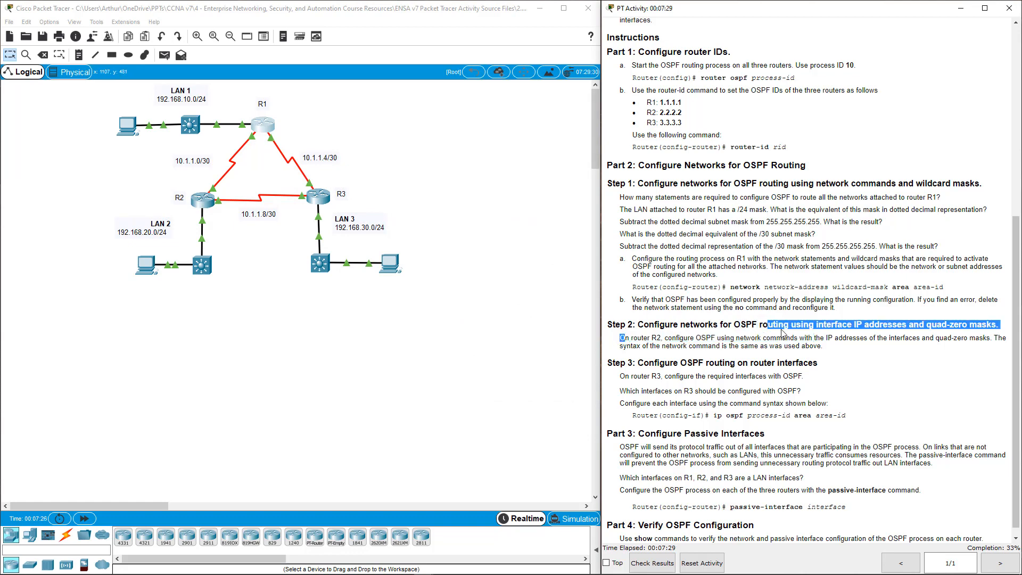
Step: Highlight the quad-zero masks step heading in the activity instructions
left_click_drag(997, 323, 930, 338)
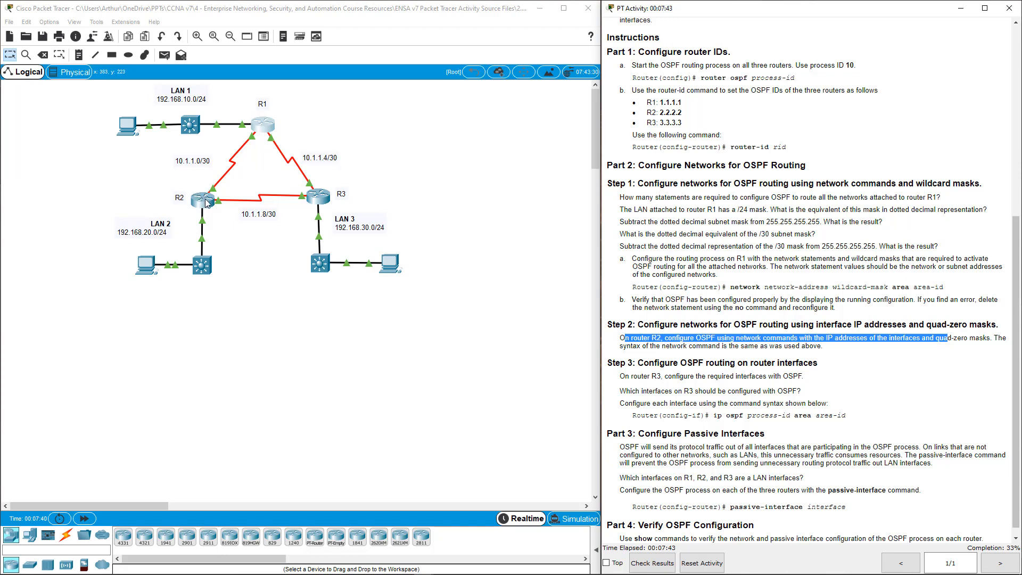
Step: On R2, add network 192.168.20.1 0.0.0.0 area 0 under OSPF 10
left_click(204, 200)
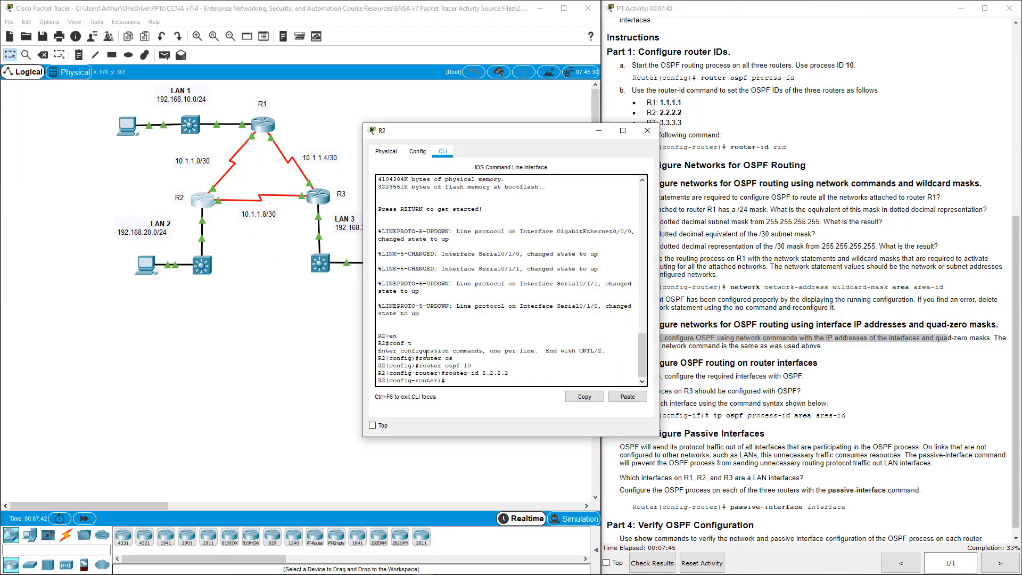
double_click(428, 365)
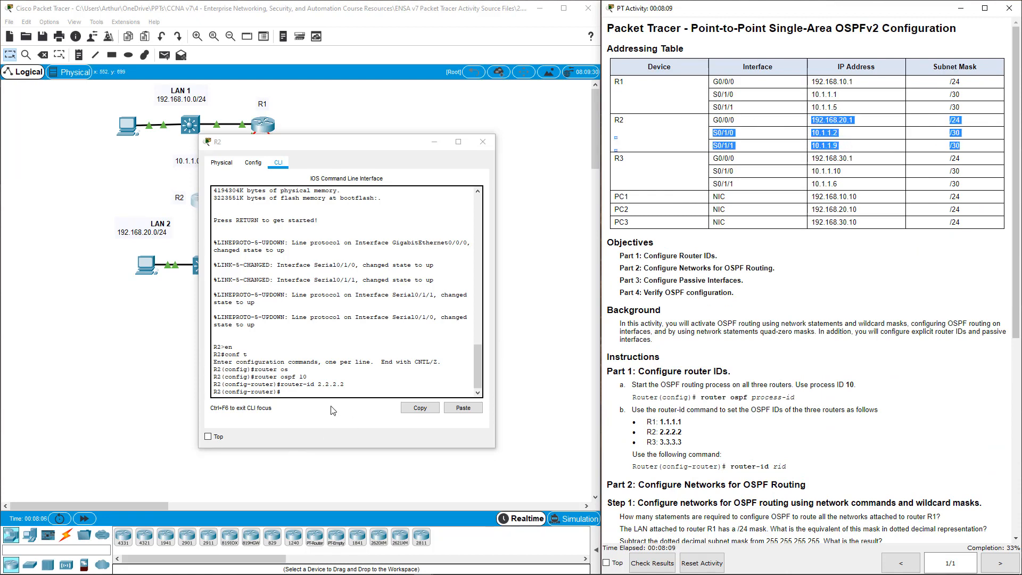
type("network")
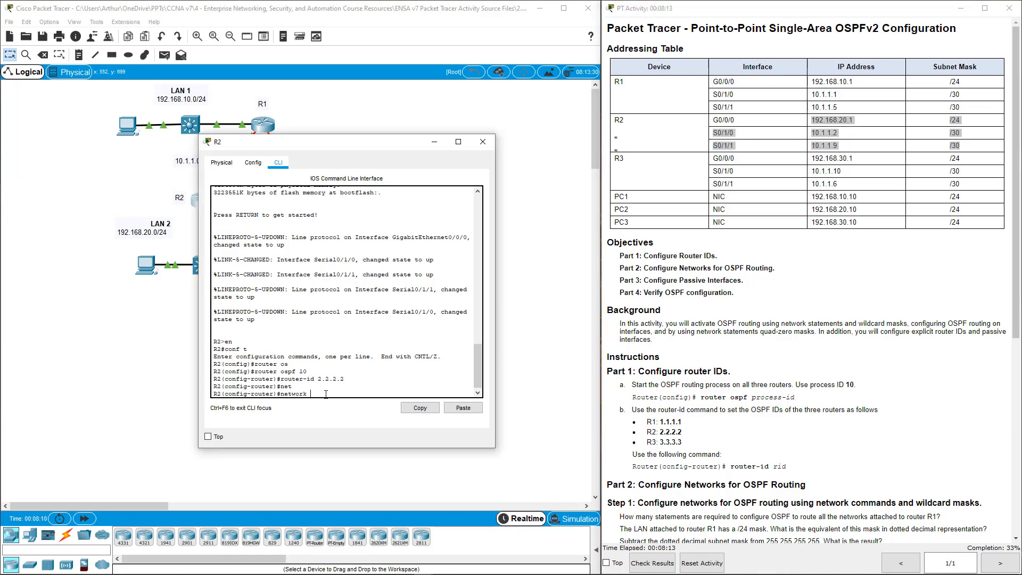
type("192.168.20.1")
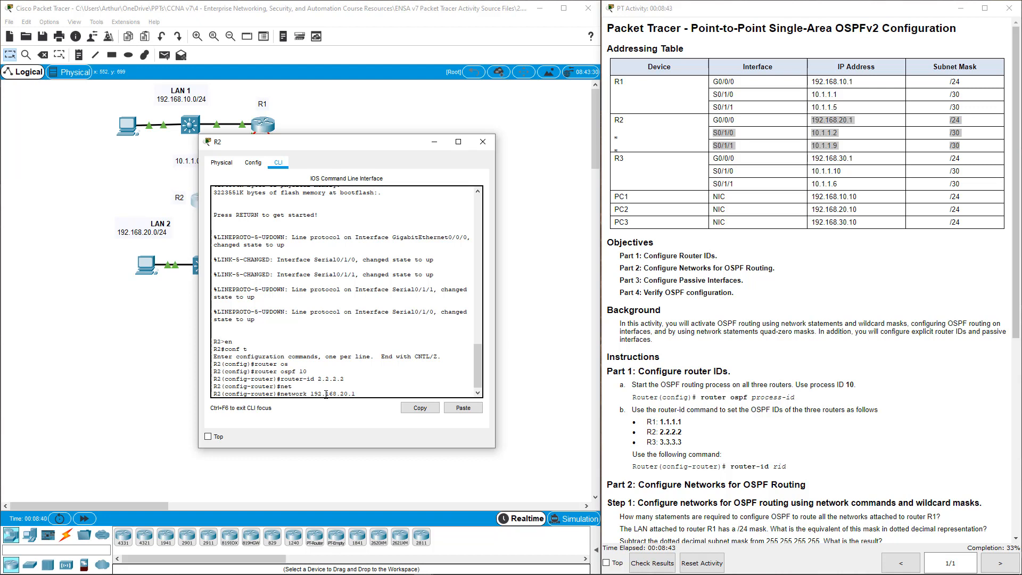
type("0.0.0.0")
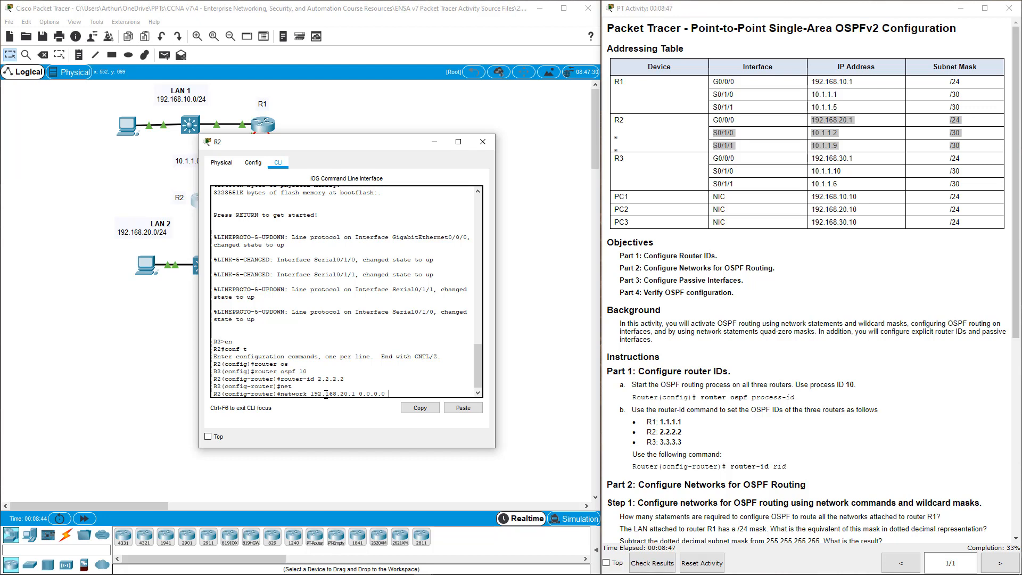
type("area 0")
type("network")
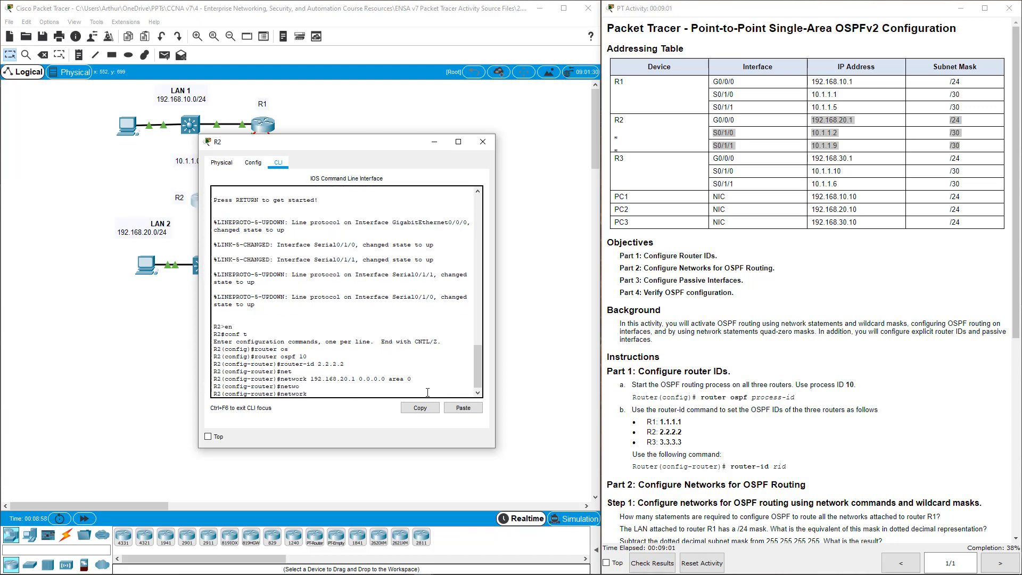
Step: Add R2's serial addresses 10.1.1.2 and 10.1.1.9 with quad-zero masks to area 0
type("10.1.1.2")
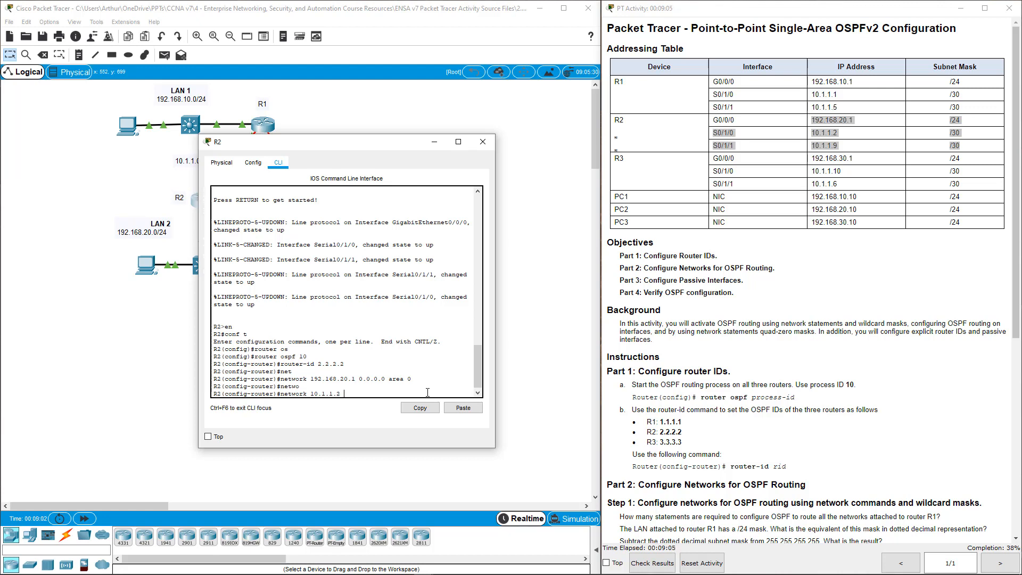
type("0.0.0.0 area 0")
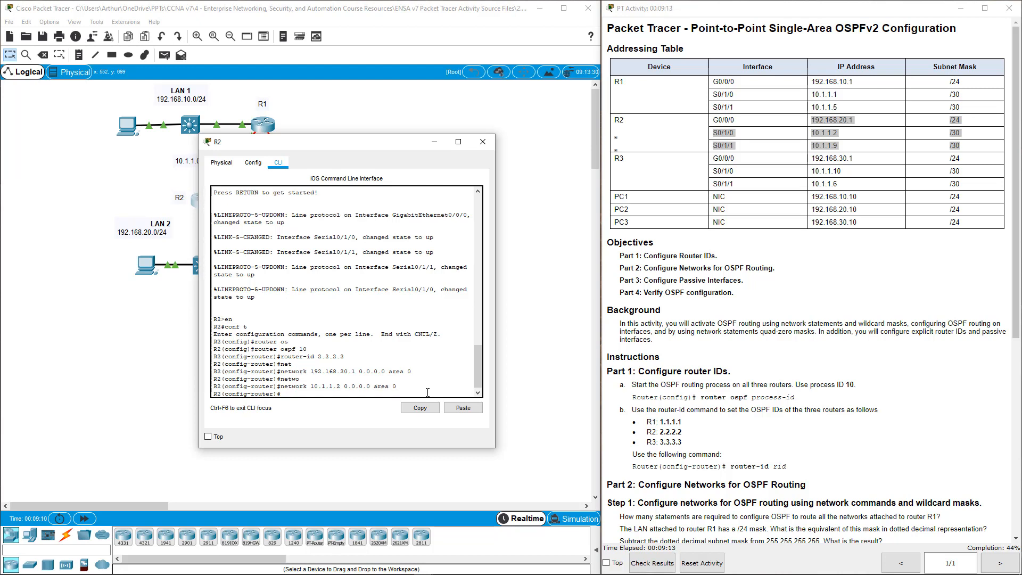
type("network")
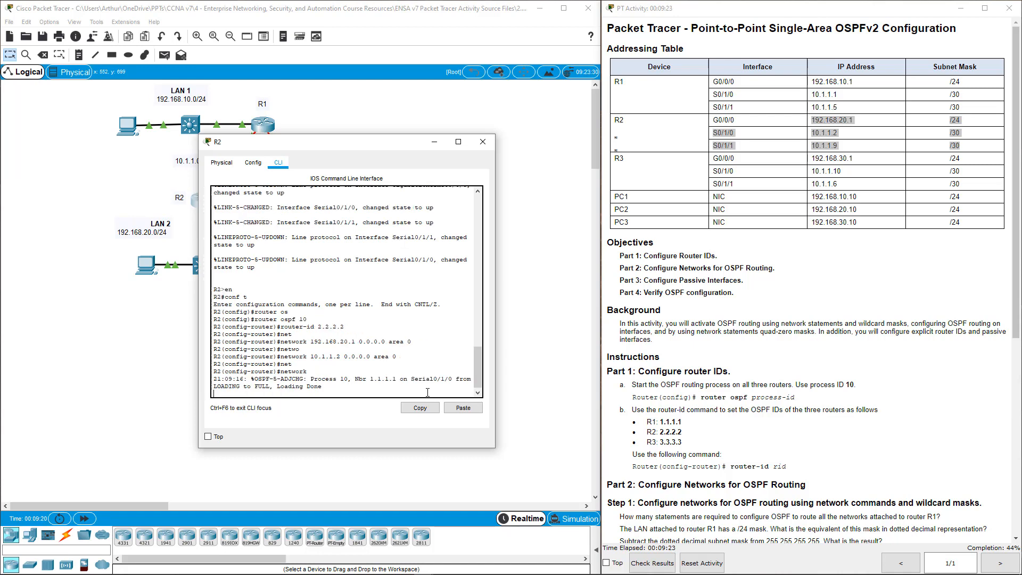
type("10.1.1.9 0.0.0.0 area 0")
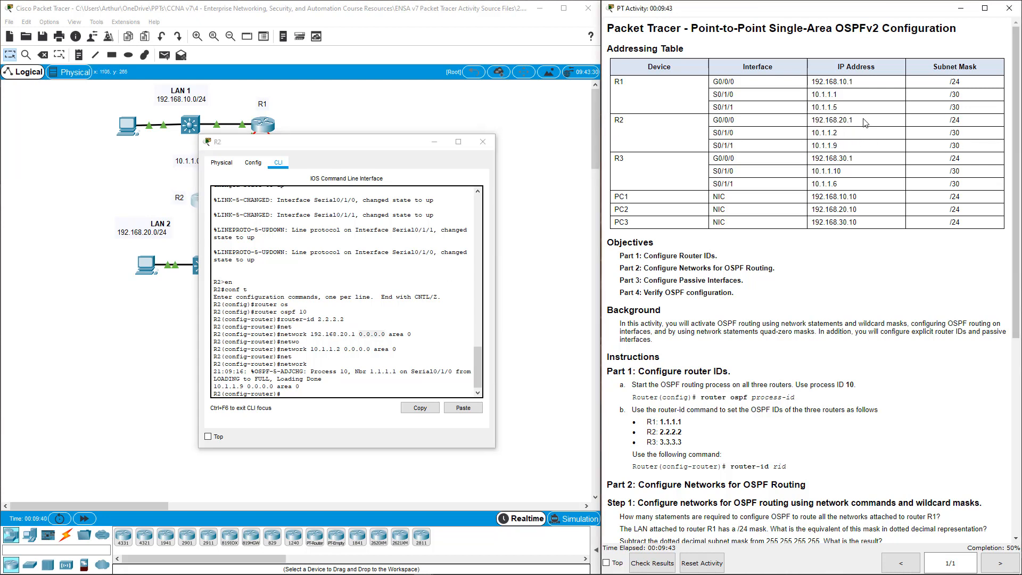
Step: Scroll to Part 2 Step 3's ip ospf process-id area syntax and return to R3's CLI
double_click(831, 121)
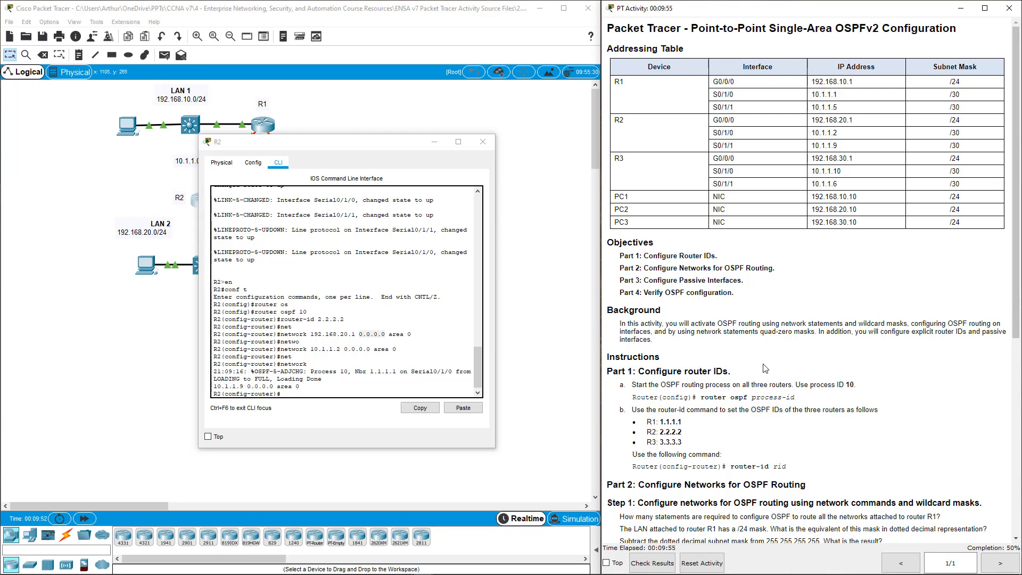
scroll("down", 3)
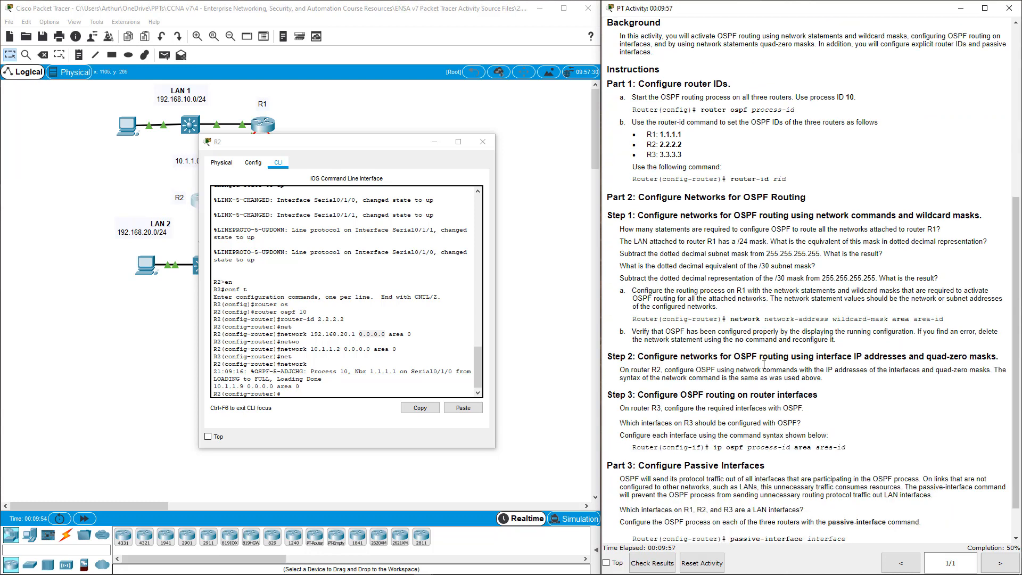
scroll("down", 3)
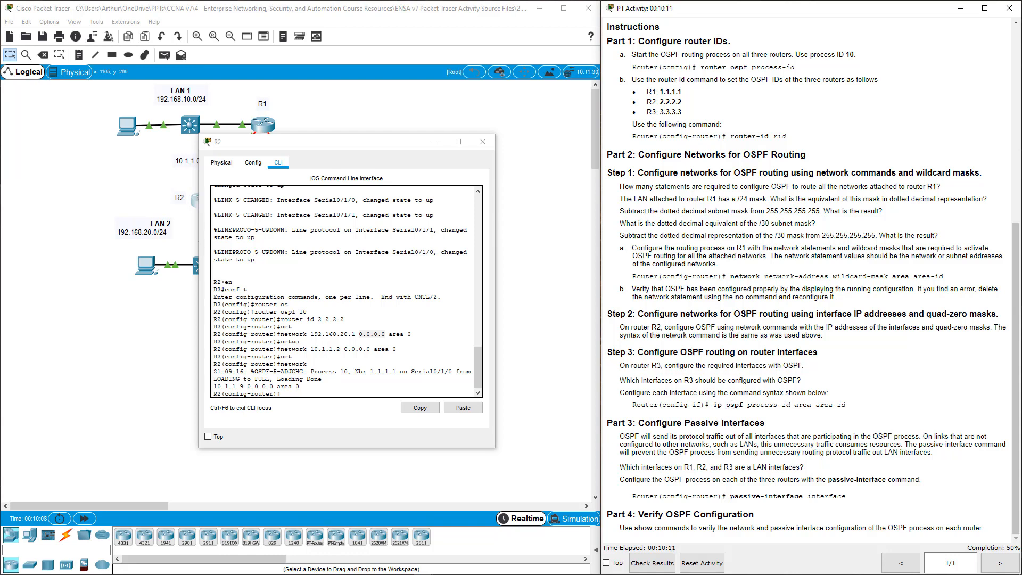
double_click(764, 405)
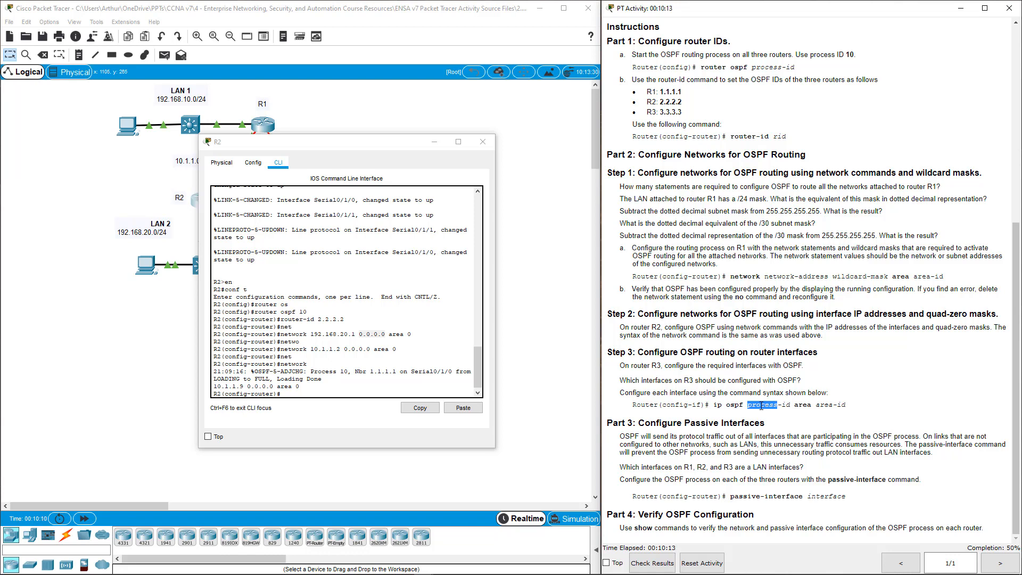
mouse_move(819, 396)
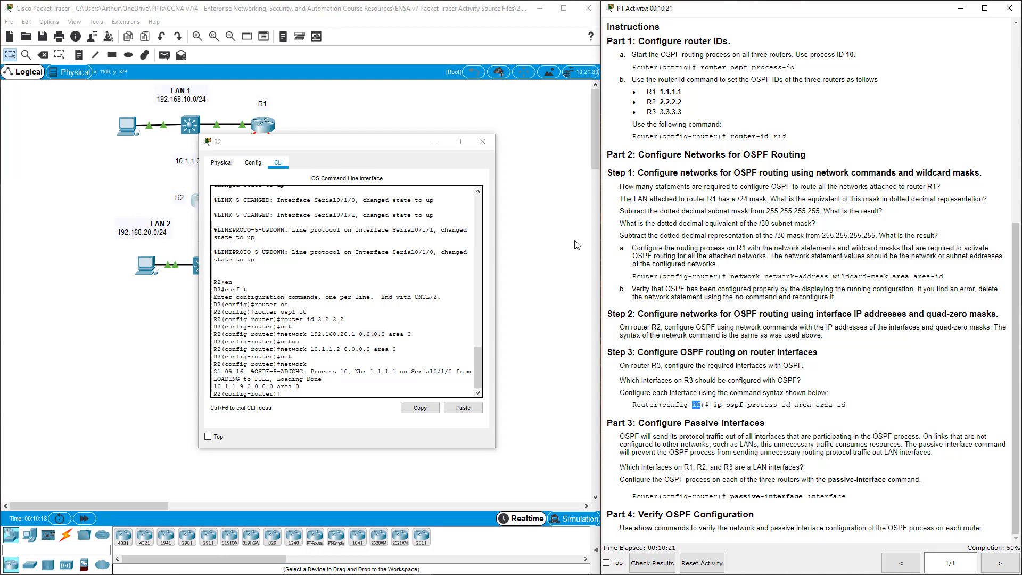
left_click(481, 141)
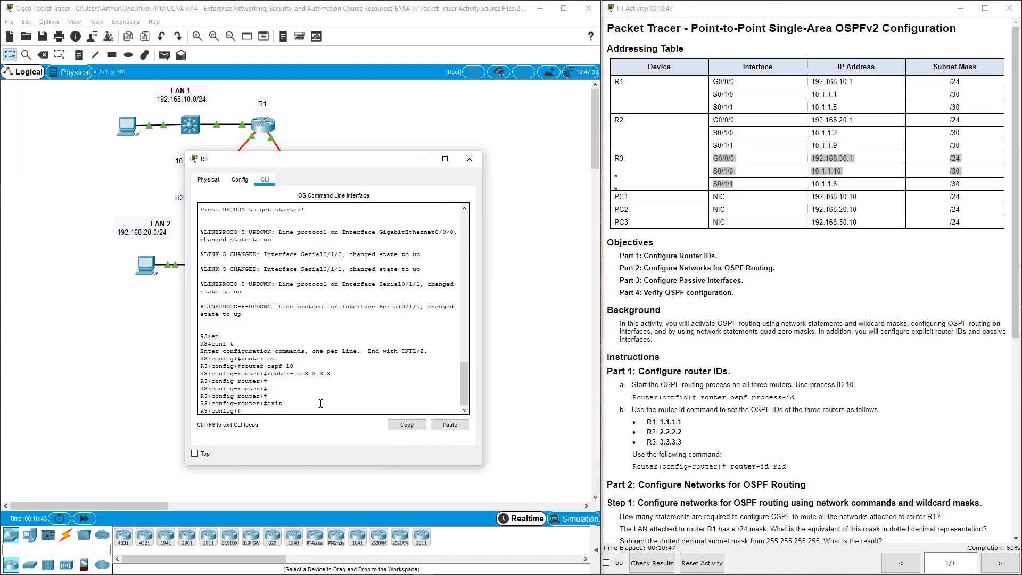
Step: On R3's GigabitEthernet 0/0/0, apply ip ospf 10 area 0
type("interface gigabitEthernet")
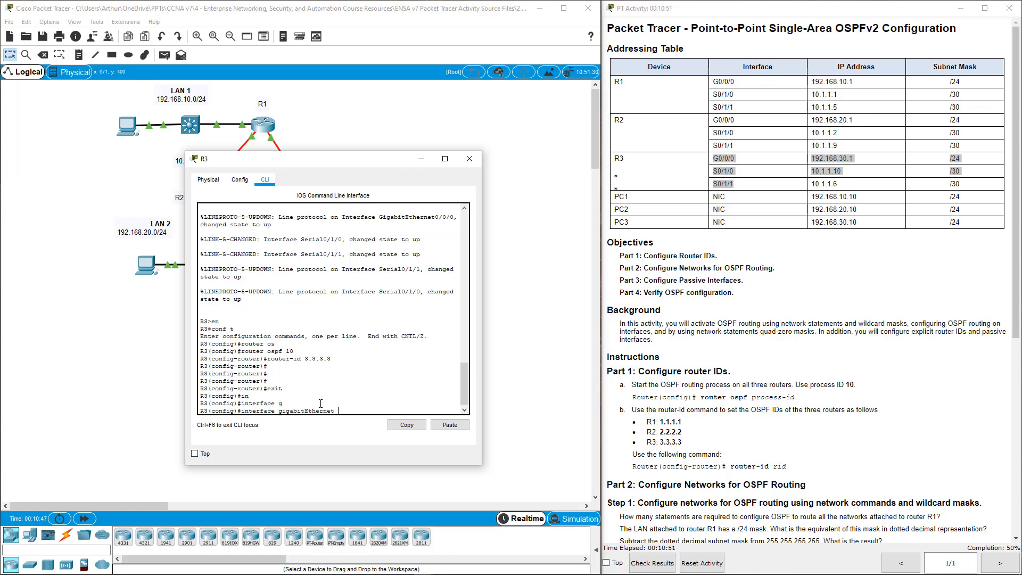
type("0/0/0")
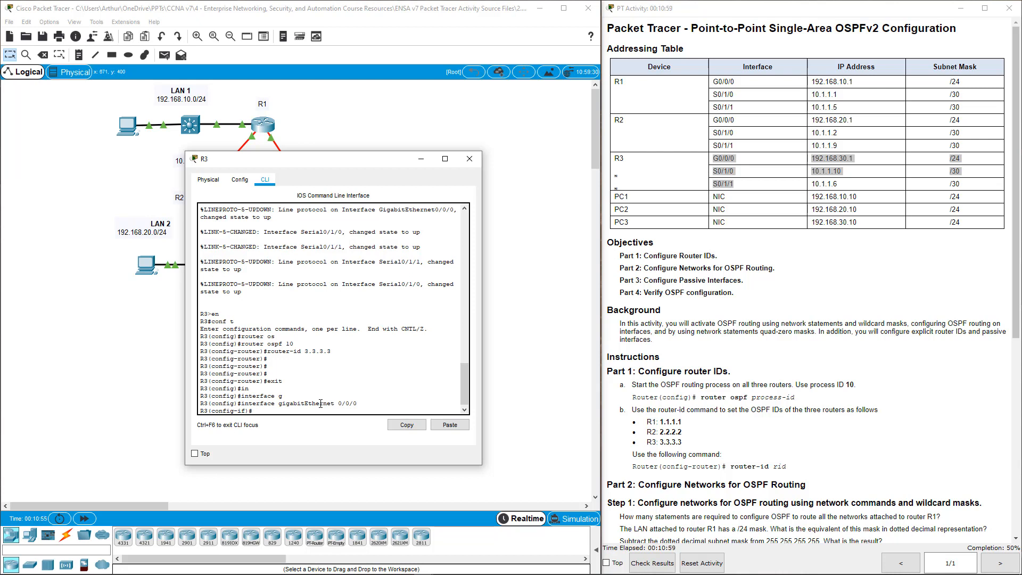
type("ip os")
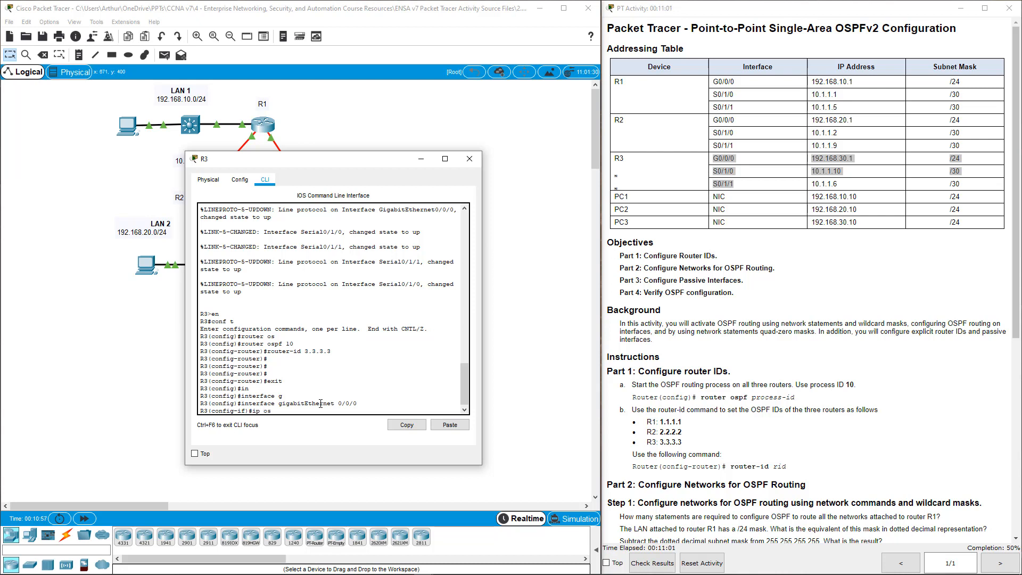
type("pf")
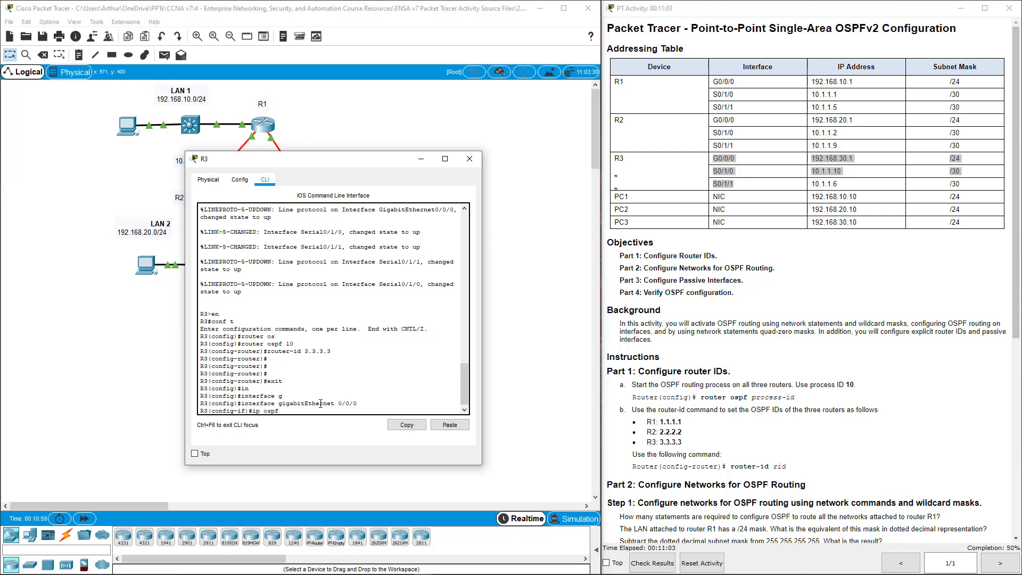
type("10")
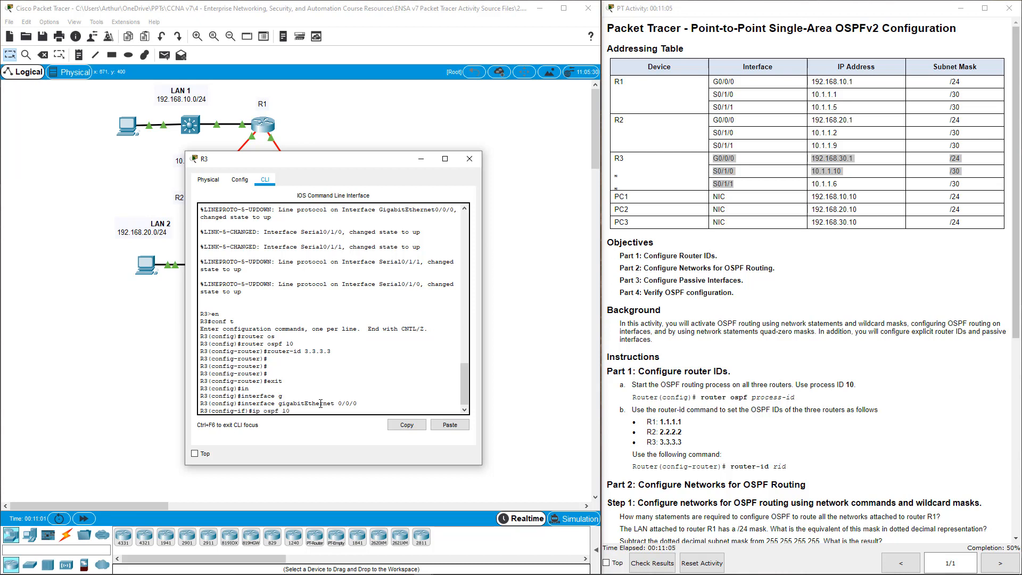
type("area 0")
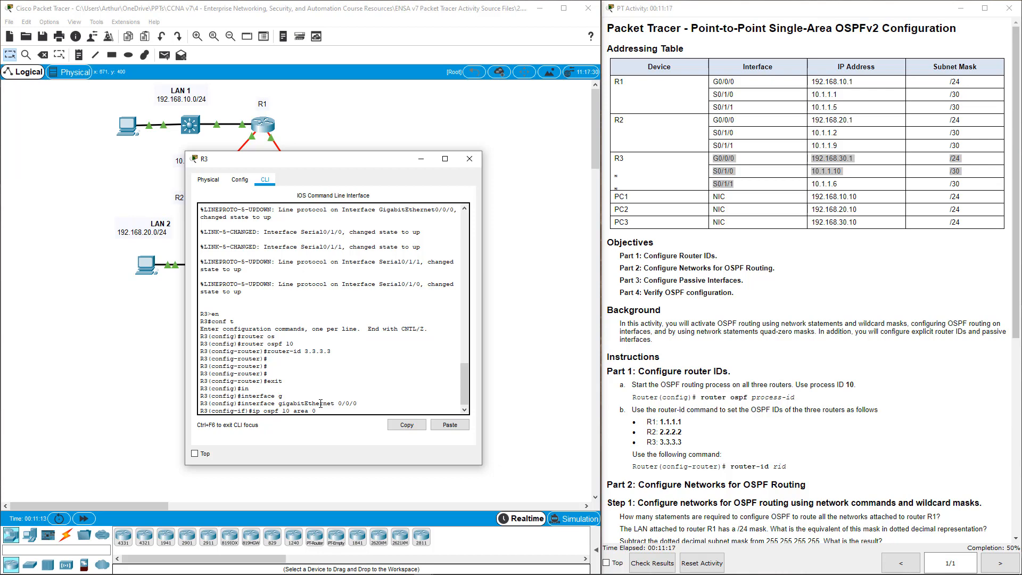
key("enter")
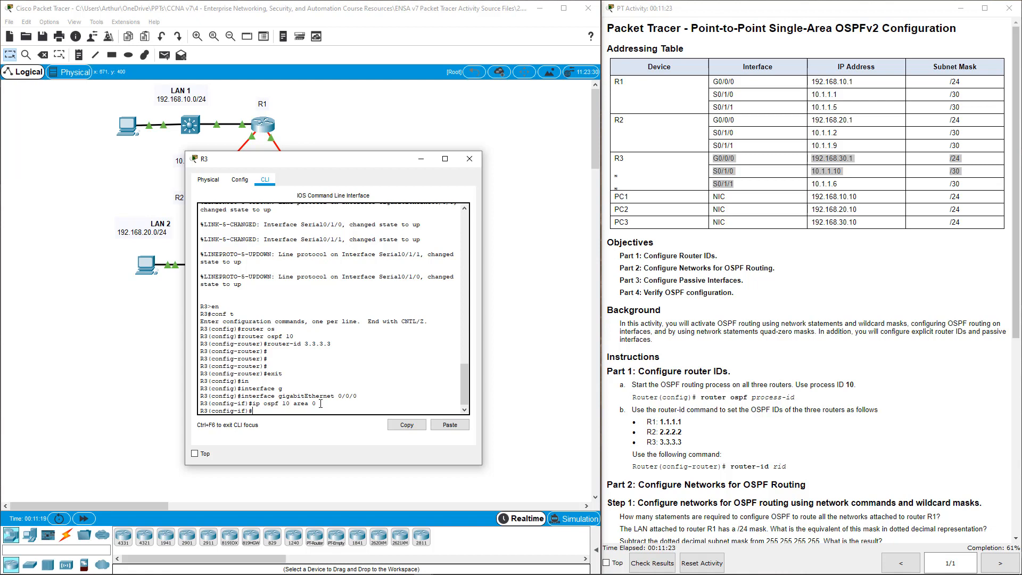
Step: Exit and begin ip ospf 10 area 0 on R3's Serial 0/1/0
type("exit")
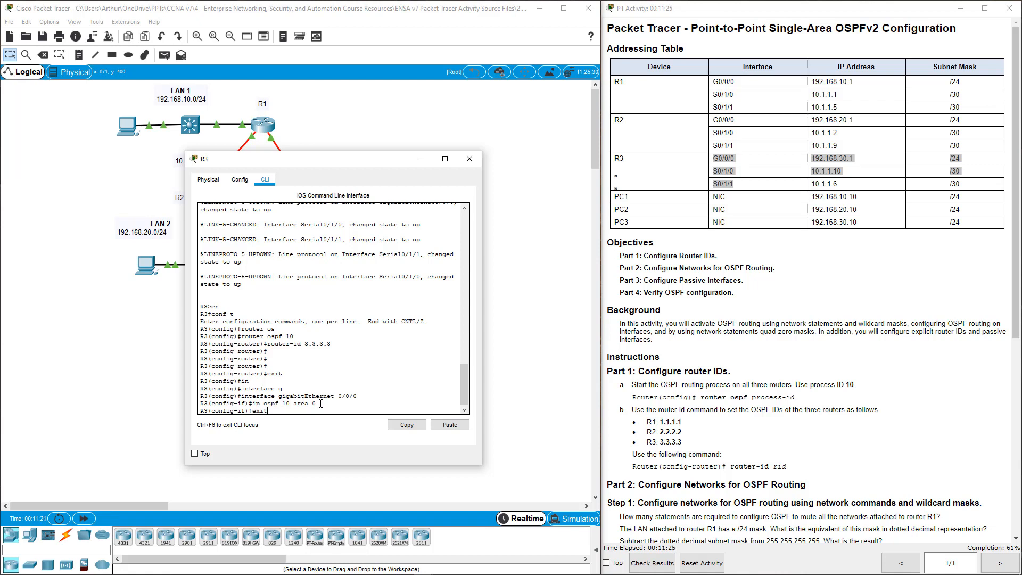
type("int")
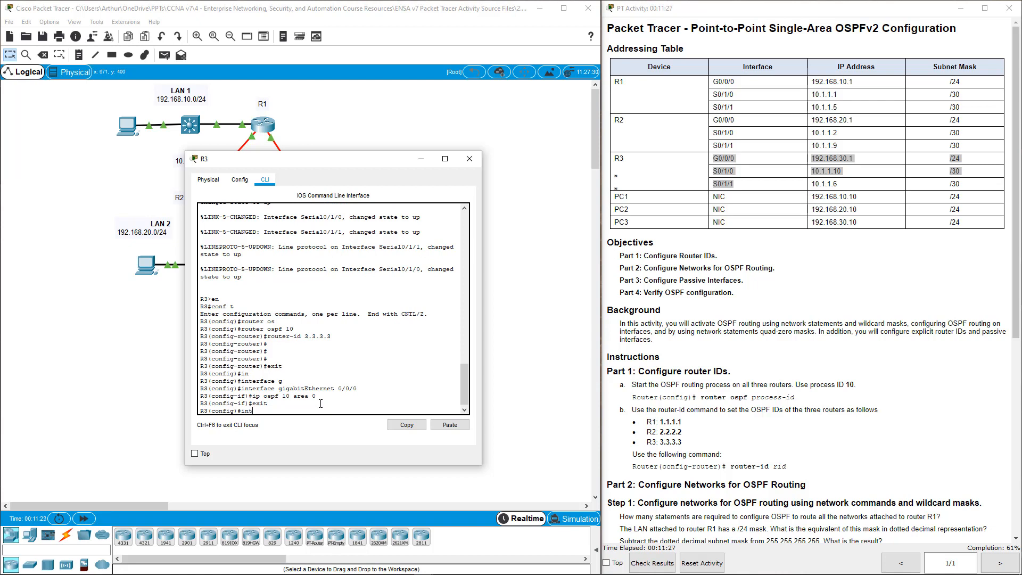
type("s")
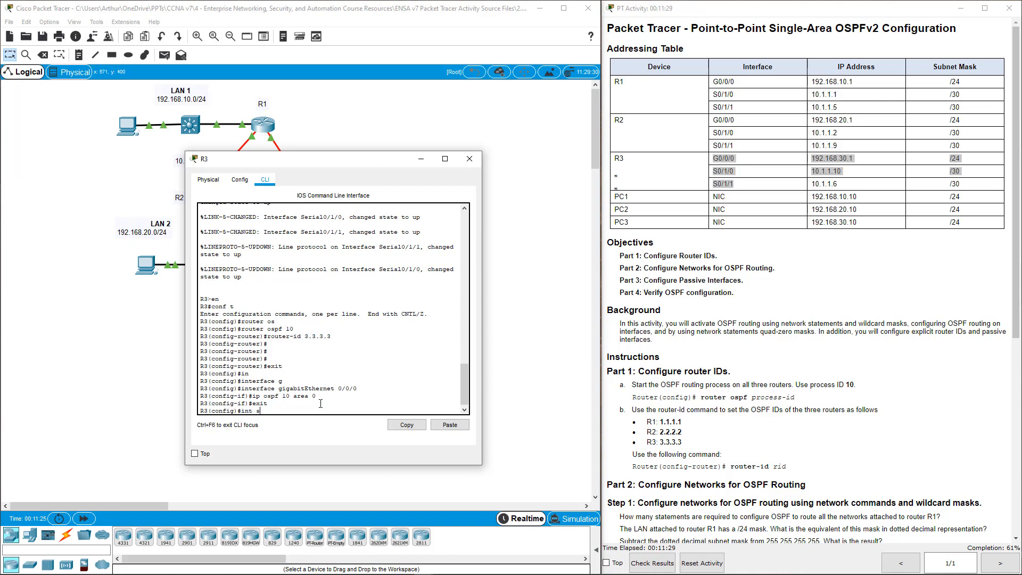
type("0/0")
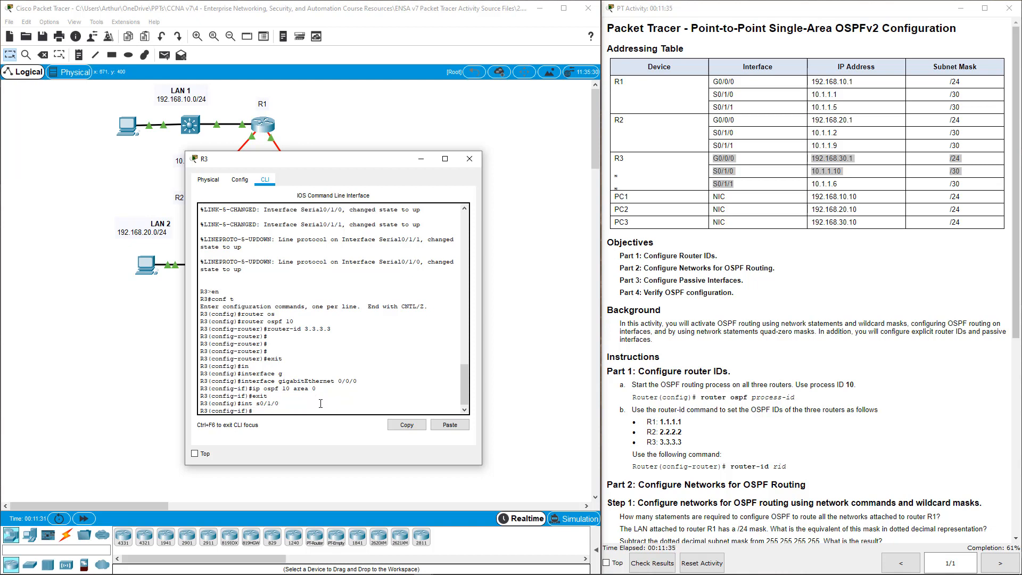
type("ip")
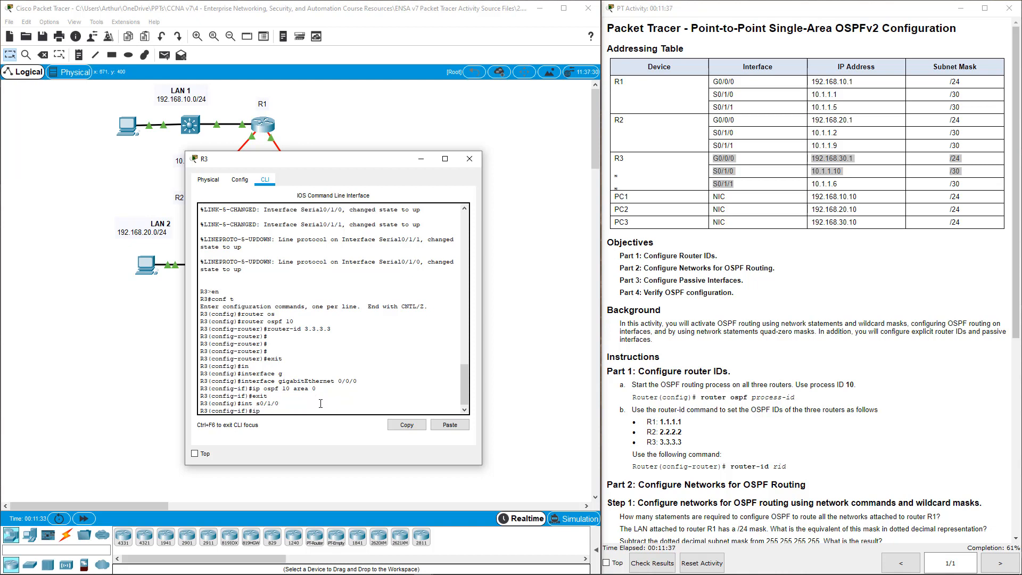
type("ospf")
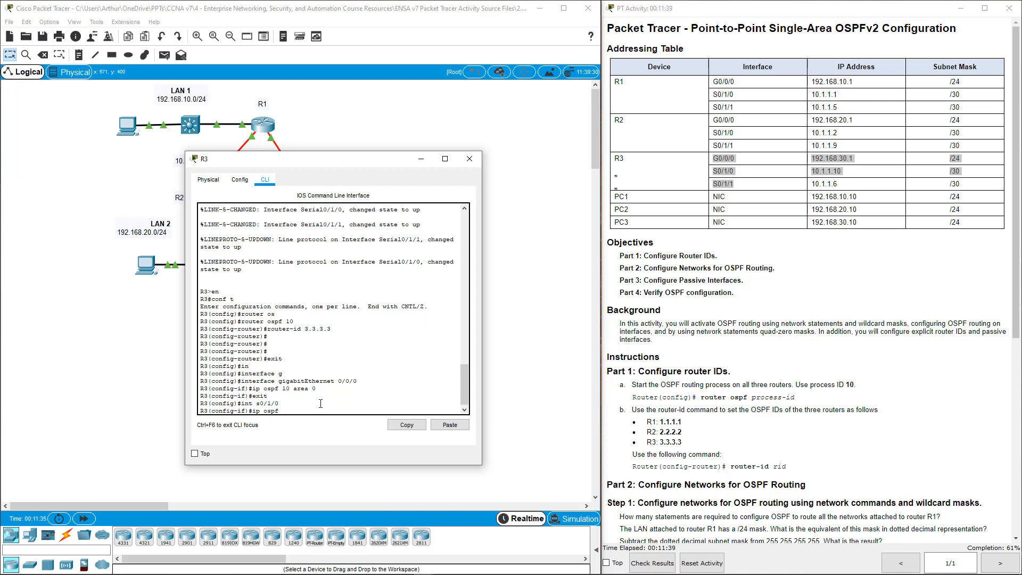
type("10 area 0")
type("exit")
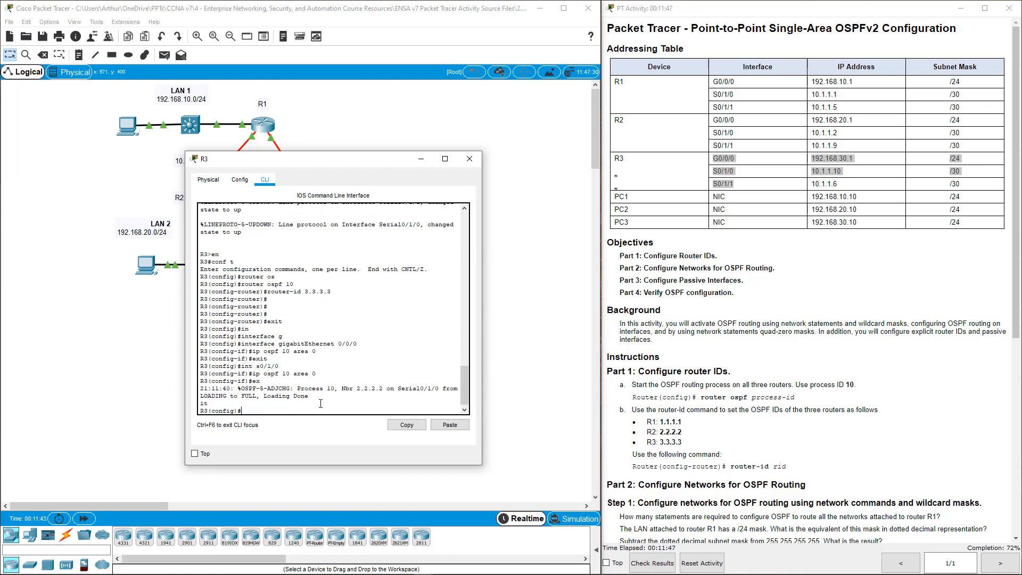
Step: Enter interface Serial 0/1/1 on R3 and apply ip ospf 10 area 0
type("int")
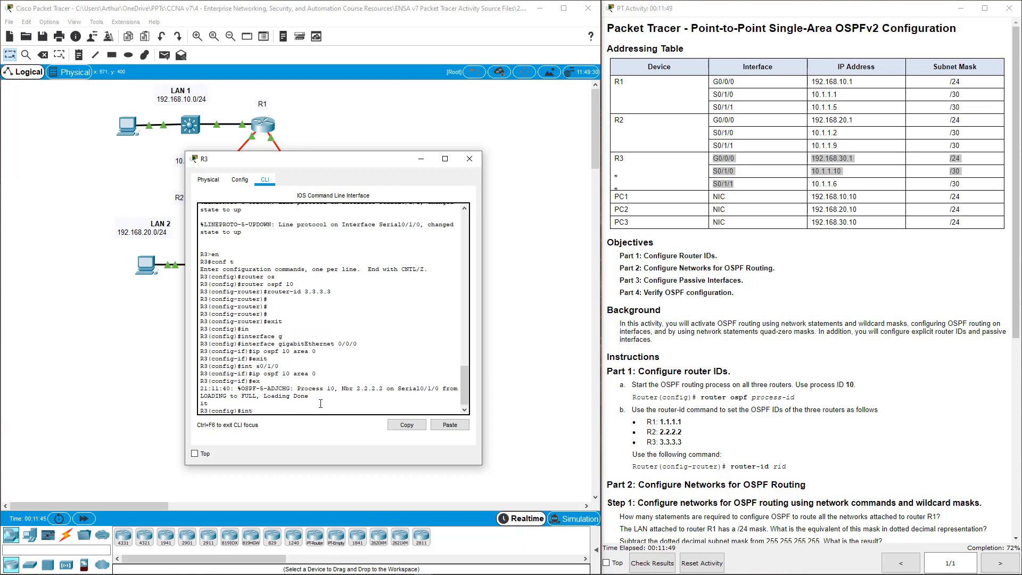
type("s0/")
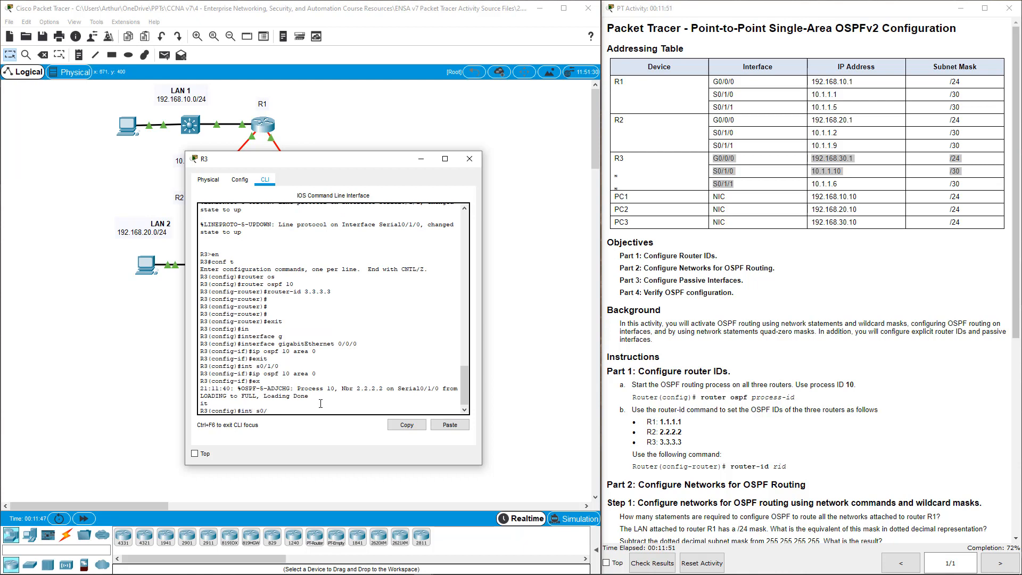
type("1/1")
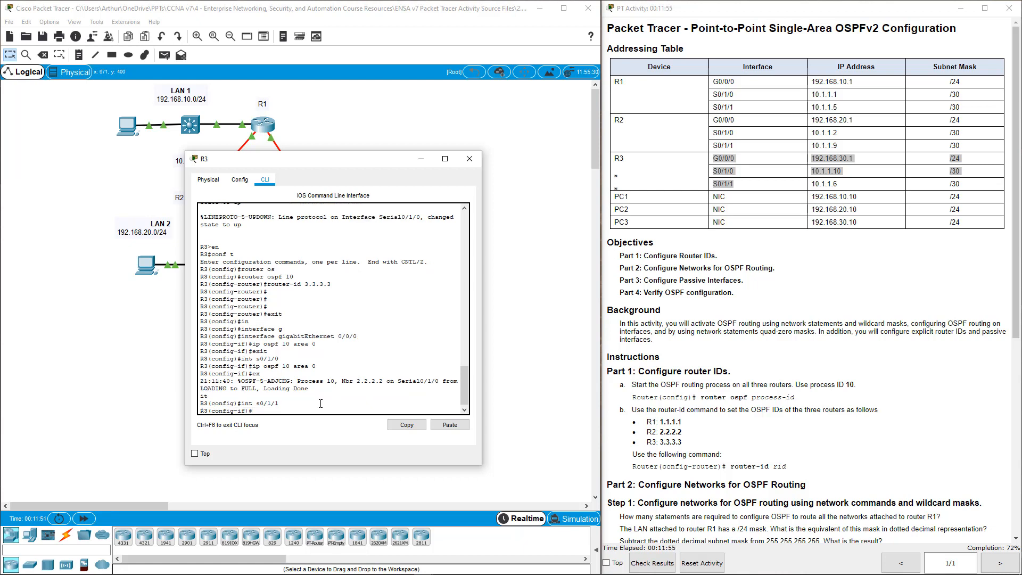
type("ip ospf 10 a")
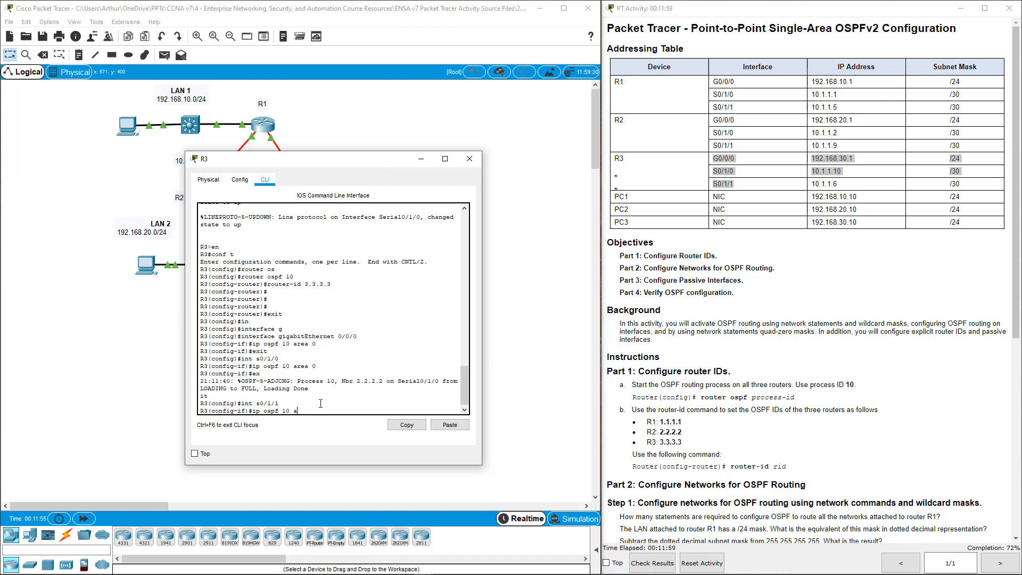
key("enter")
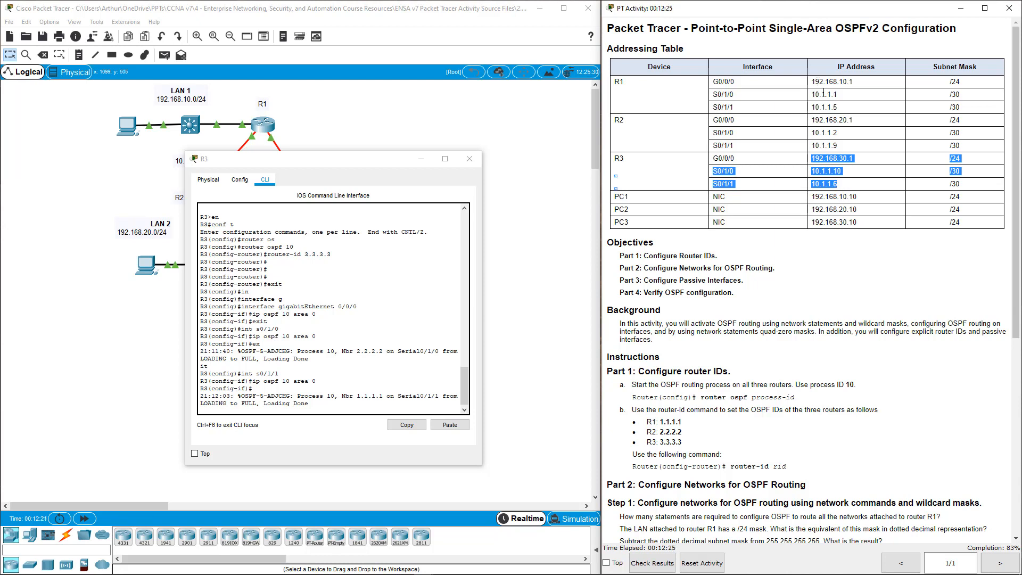
mouse_move(832, 312)
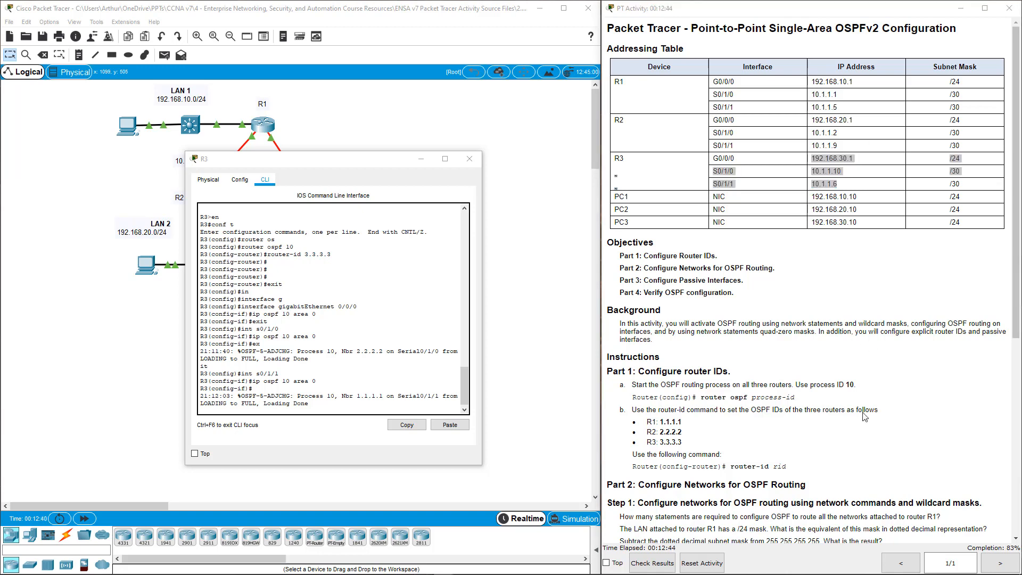
Step: Close R3's window and scroll the instructions to Part 3, Configure Passive Interfaces
scroll("down", 3)
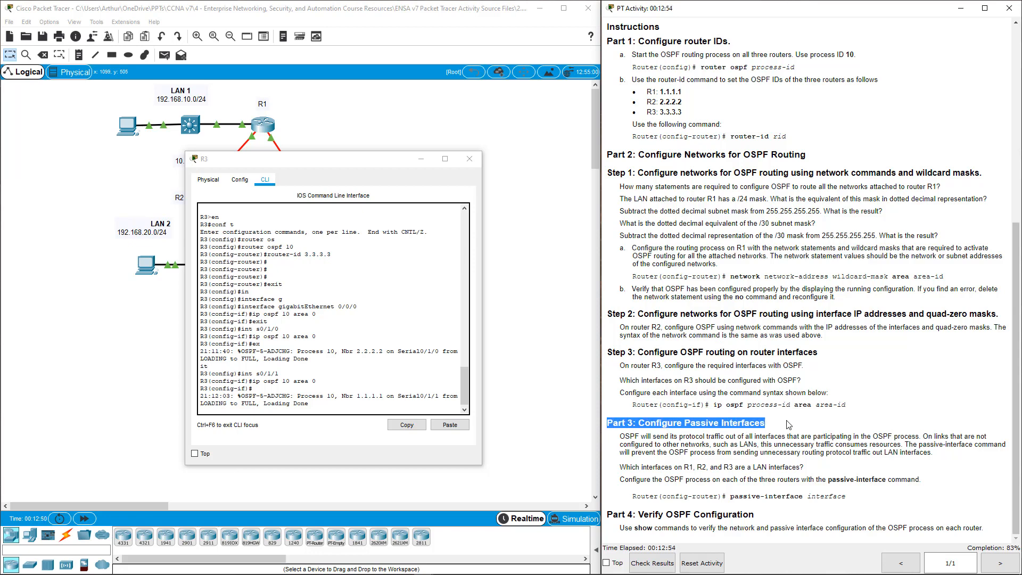
mouse_move(477, 163)
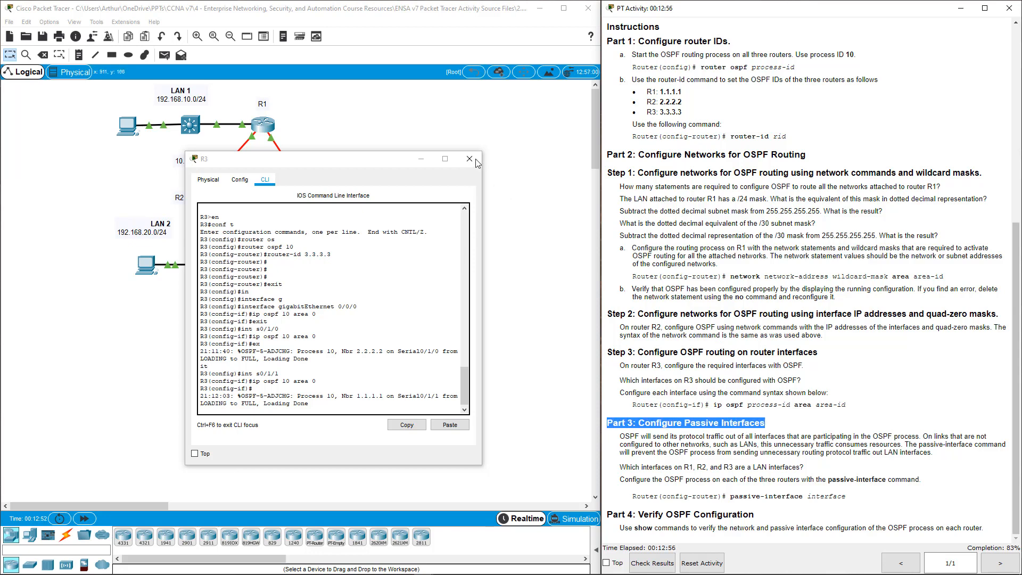
left_click(468, 159)
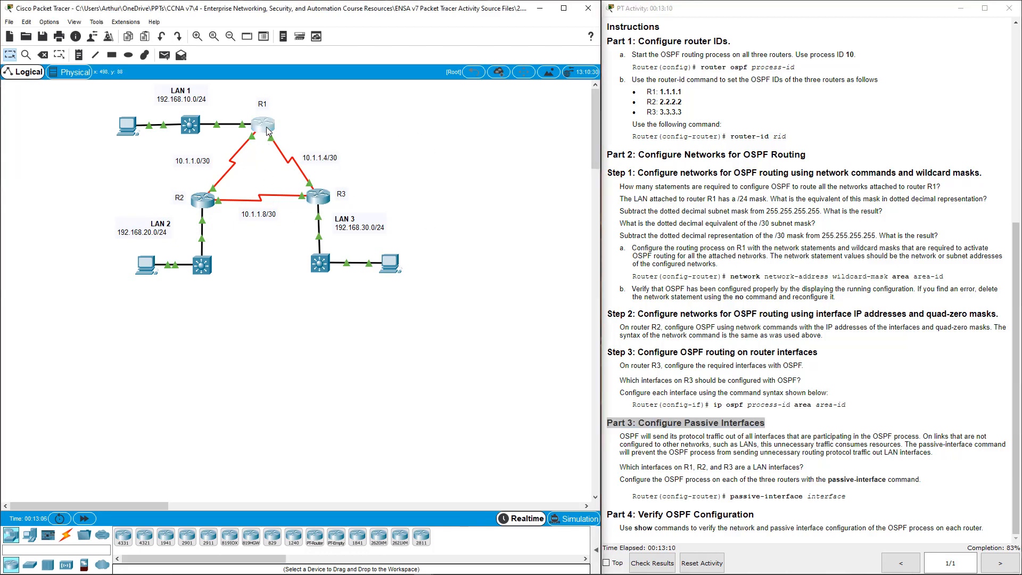
Step: On R1 enter 'passive-interface gigabitEthernet 0/0/0' under router OSPF, then close R1
left_click(260, 123)
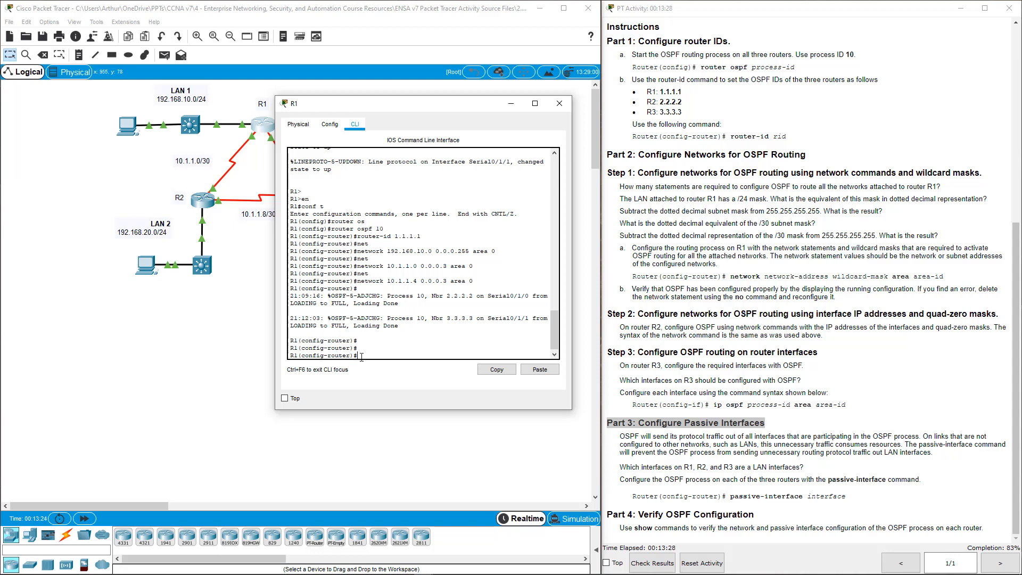
type("i")
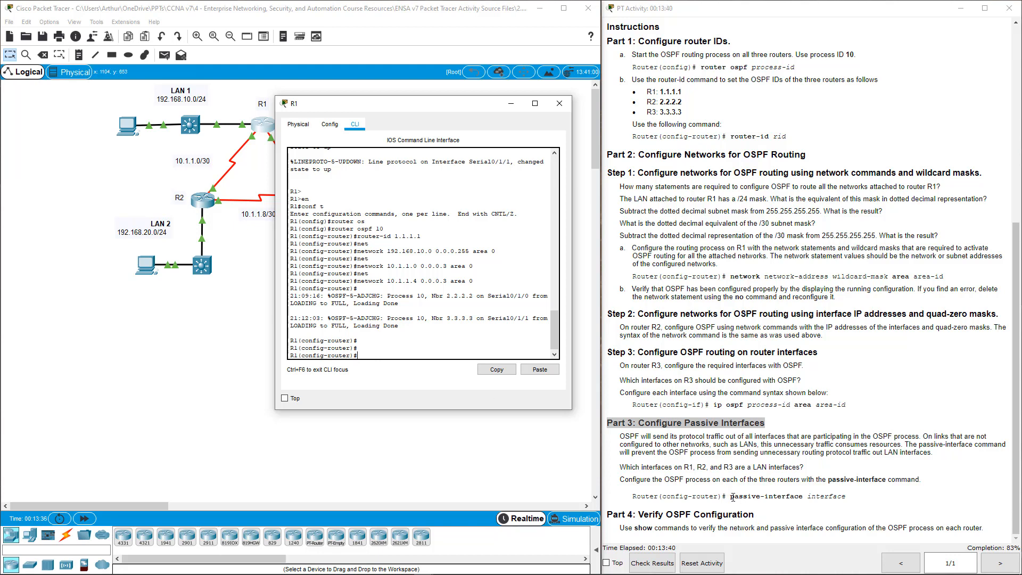
left_click_drag(646, 496, 847, 496)
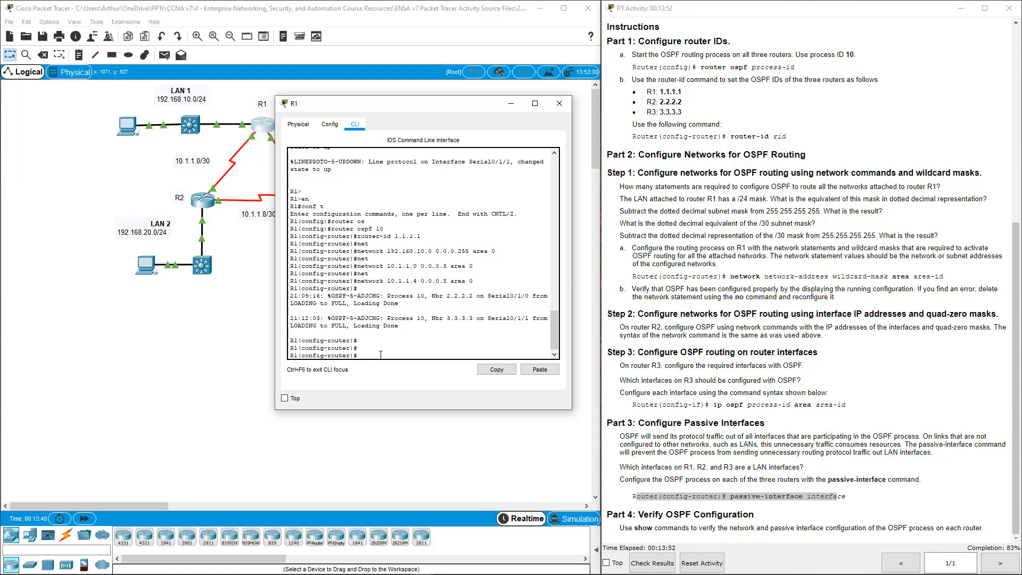
type("passive-interface gigabitEthernet")
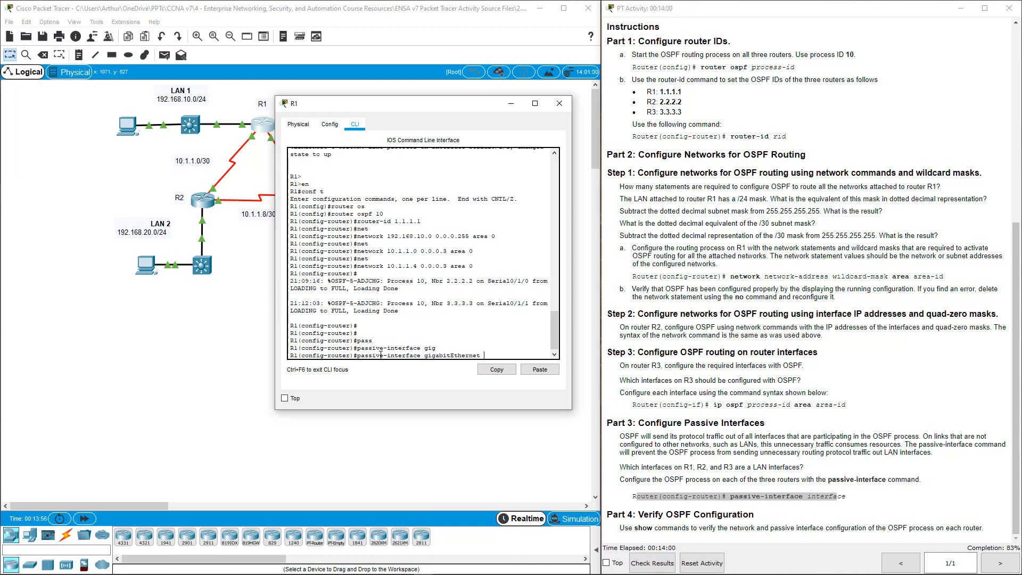
type("0")
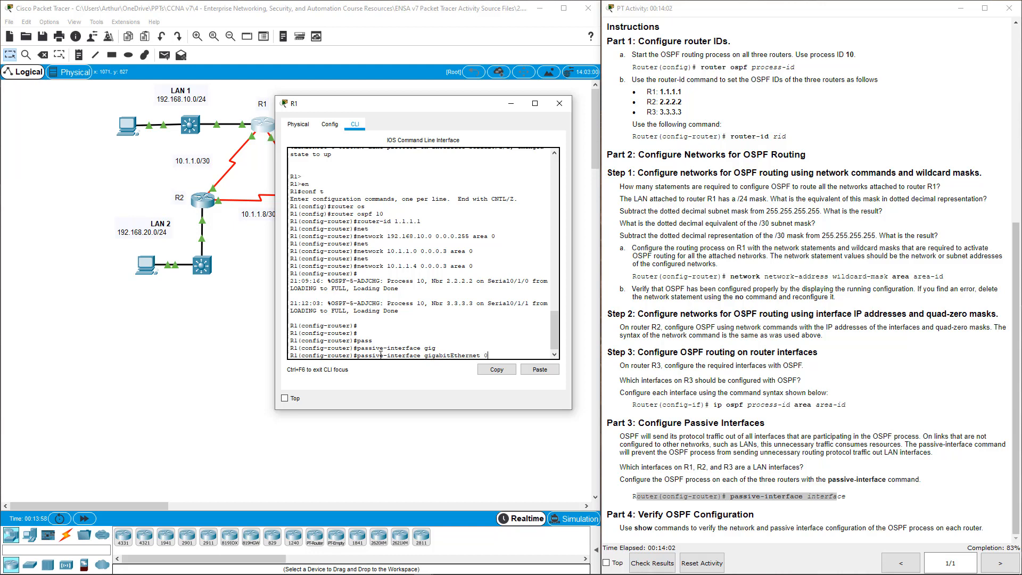
type("/0/0")
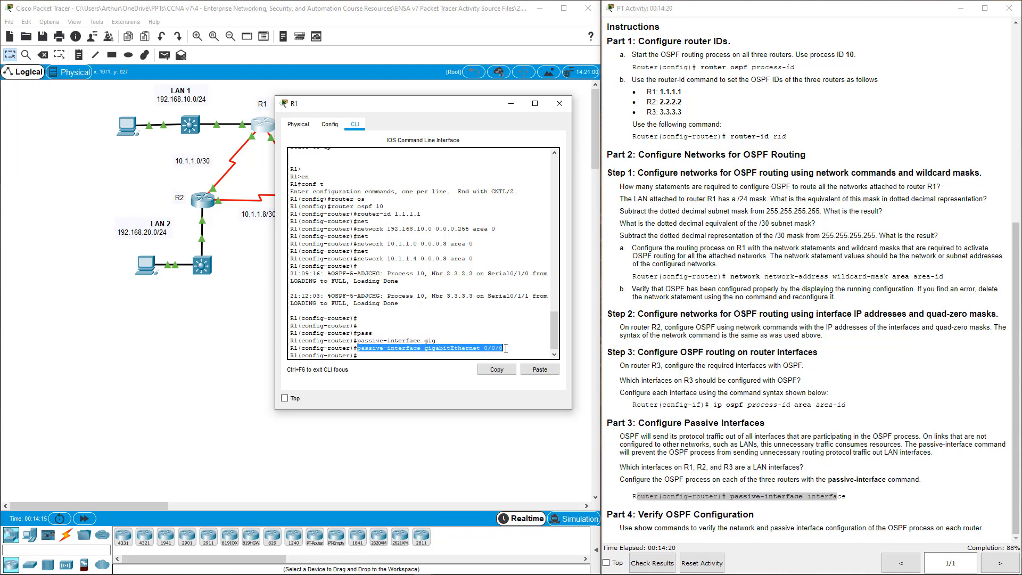
left_click(559, 104)
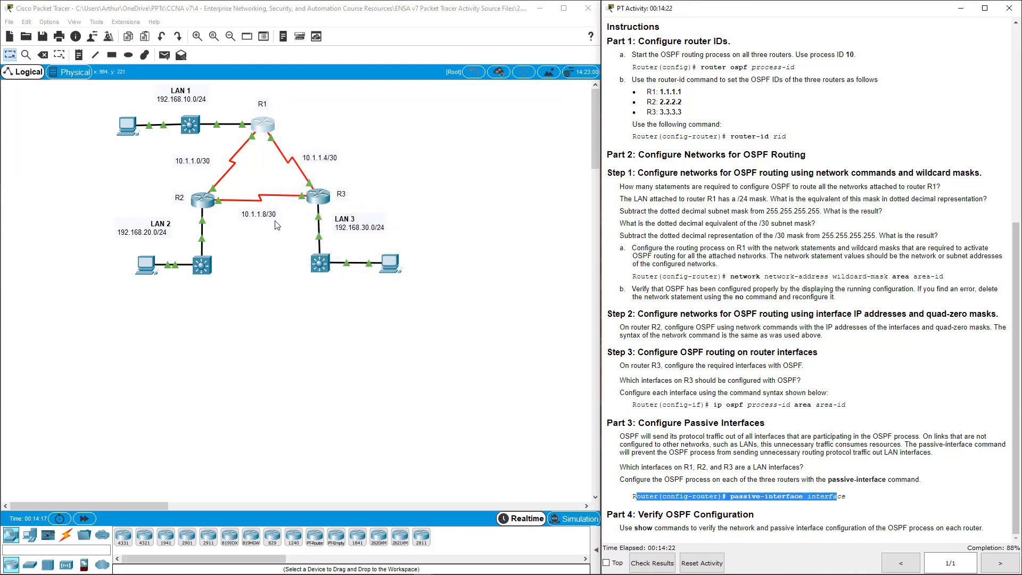
Step: On R2 enter 'passive-interface gigabitEthernet 0/0/0' under router ospf 10
left_click(202, 199)
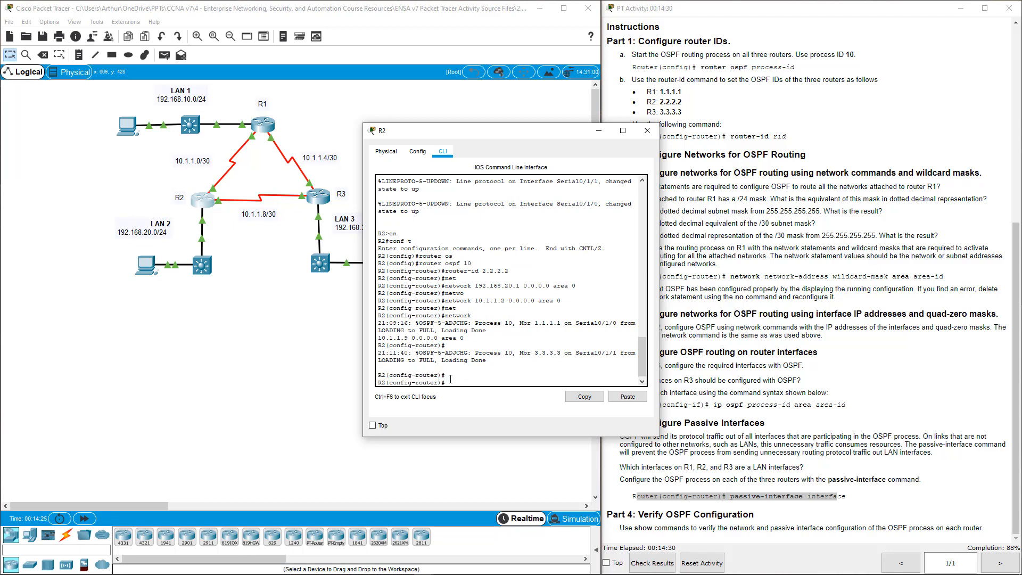
type("passive-interface")
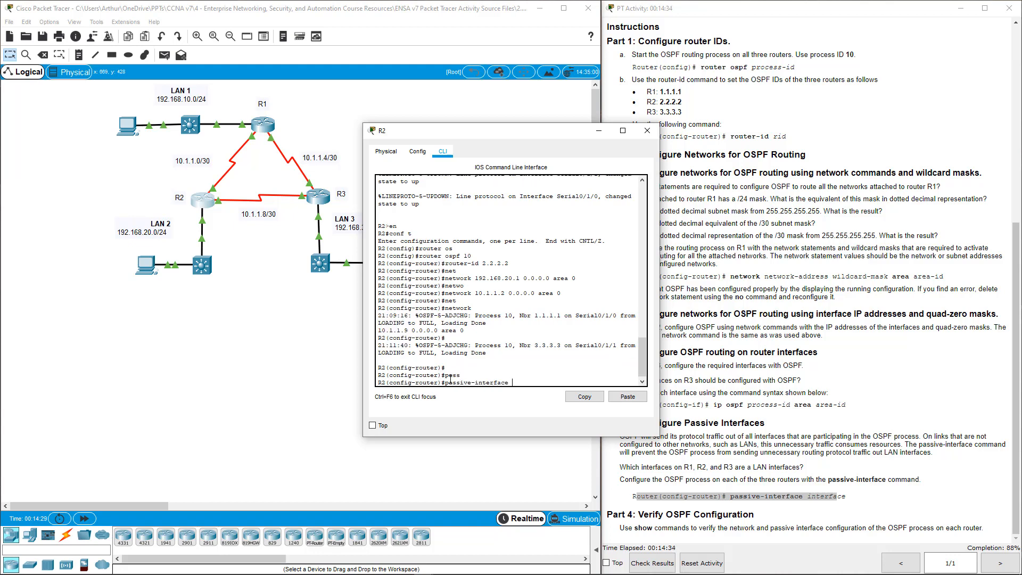
type("g")
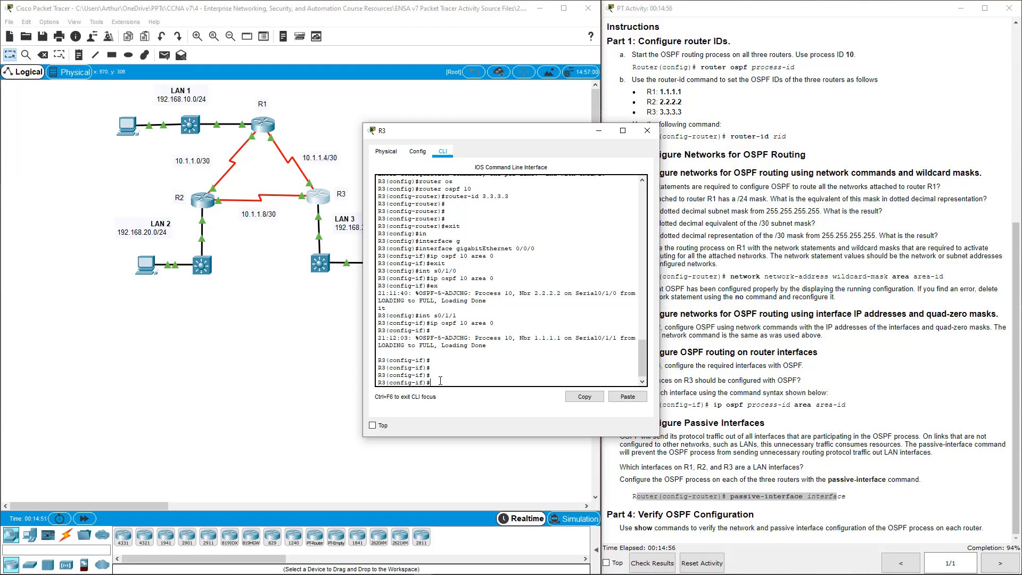
Step: On R3 enter router ospf 10 and 'passive-interface gigabitEthernet 0/0/0', reaching 100%, then close R3
type("exit")
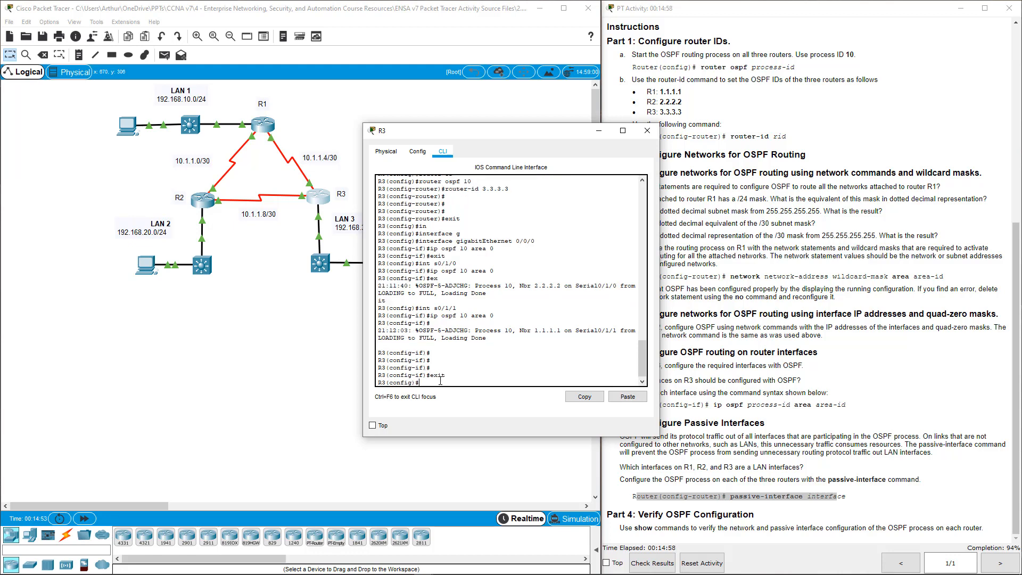
type("router ospf")
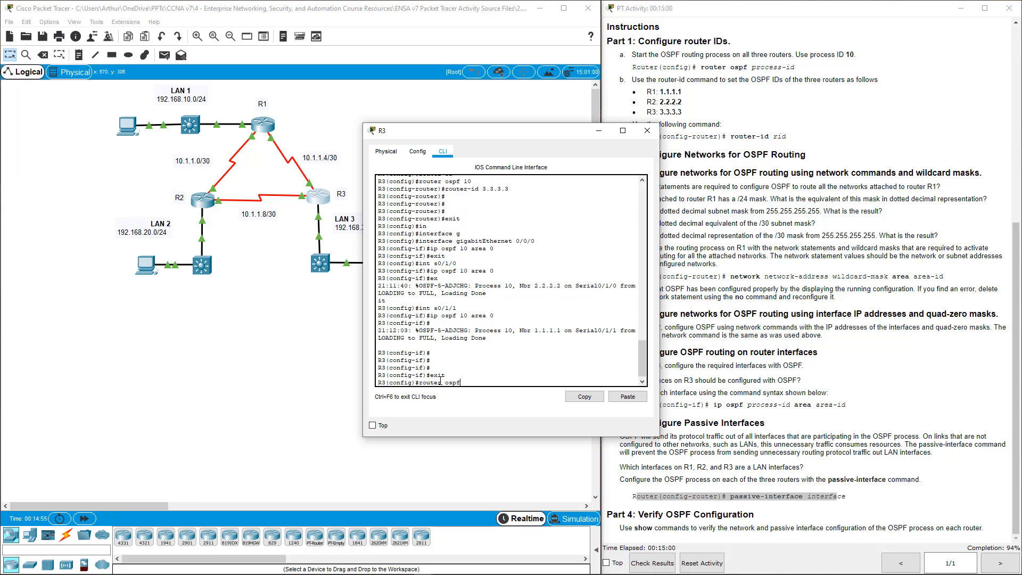
type("10")
type("passive-interface gigabitEthernet")
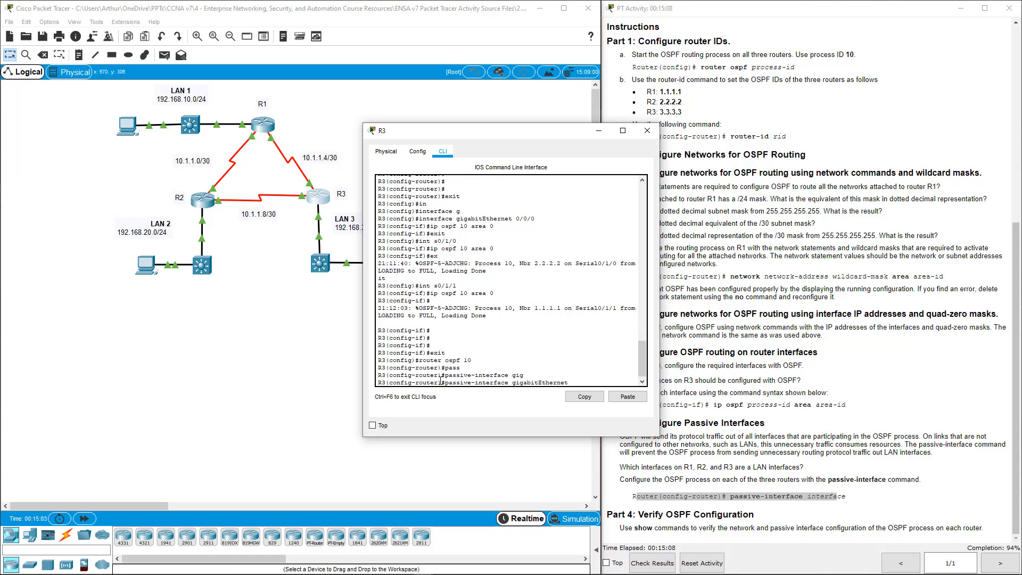
type("0/0/0")
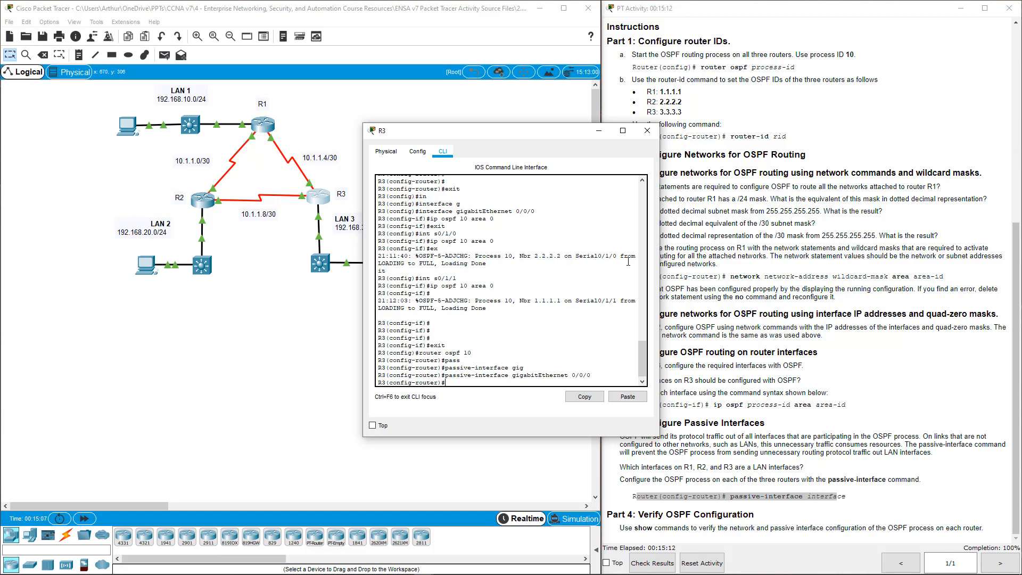
left_click(647, 130)
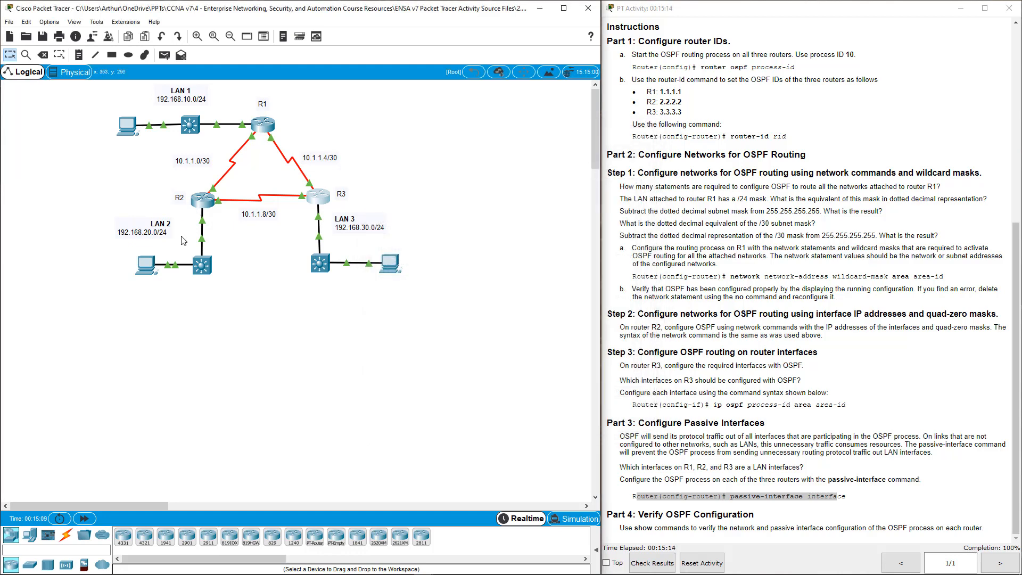
mouse_move(253, 132)
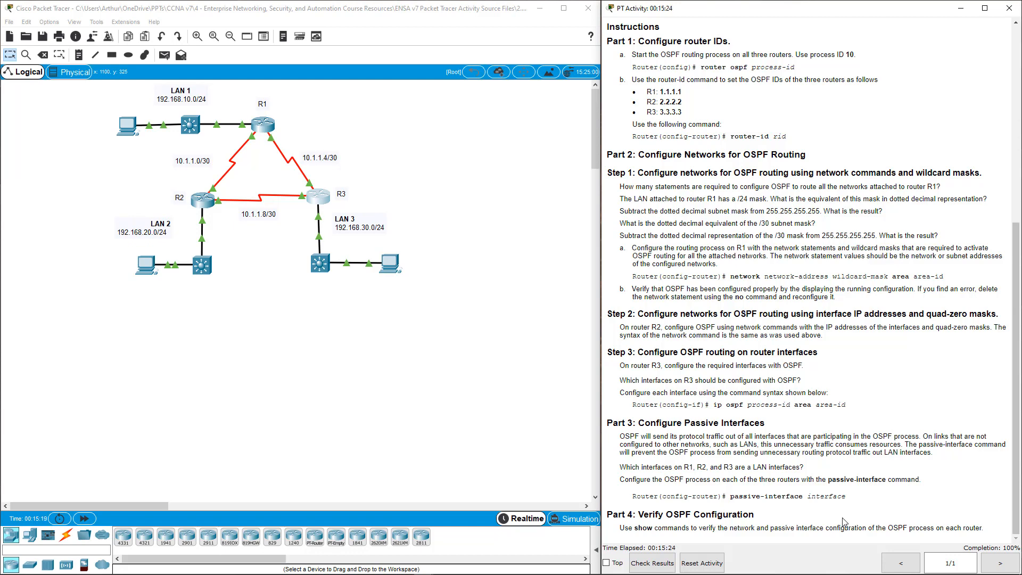
left_click_drag(846, 527, 936, 528)
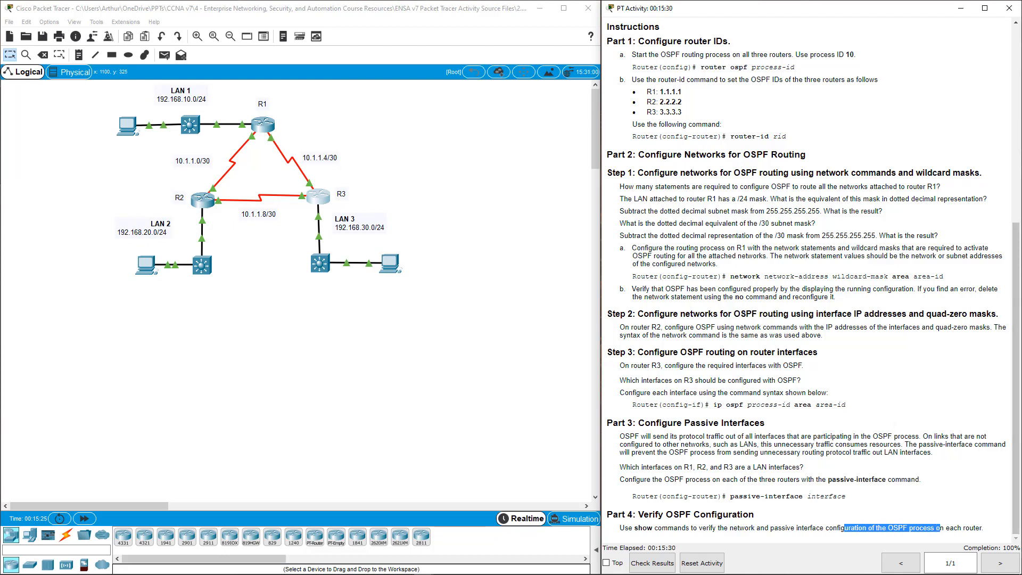
Step: Run 'show run' on R1 and highlight its router ospf 10 block with passive G0/0/0
left_click(260, 124)
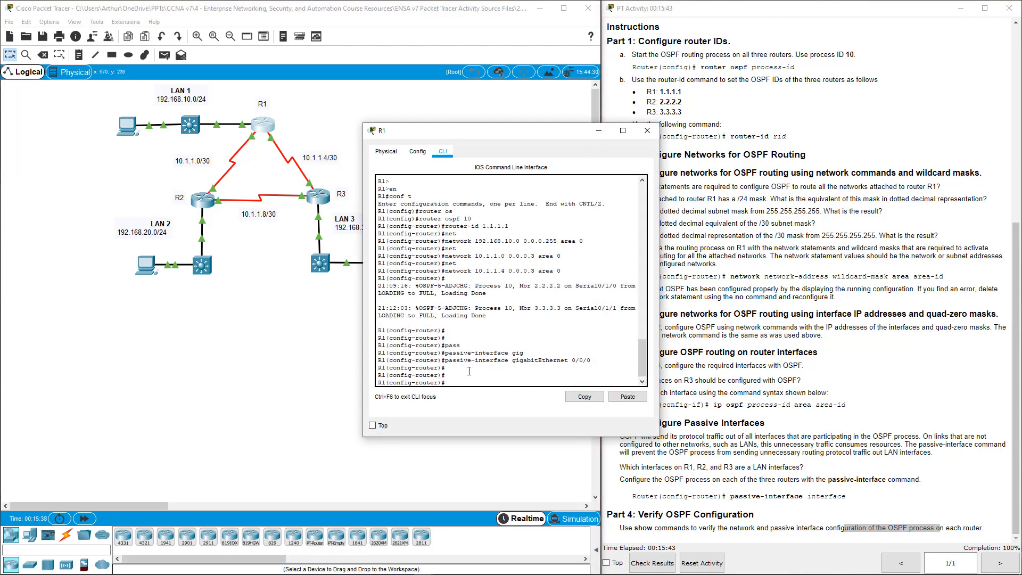
type("exit")
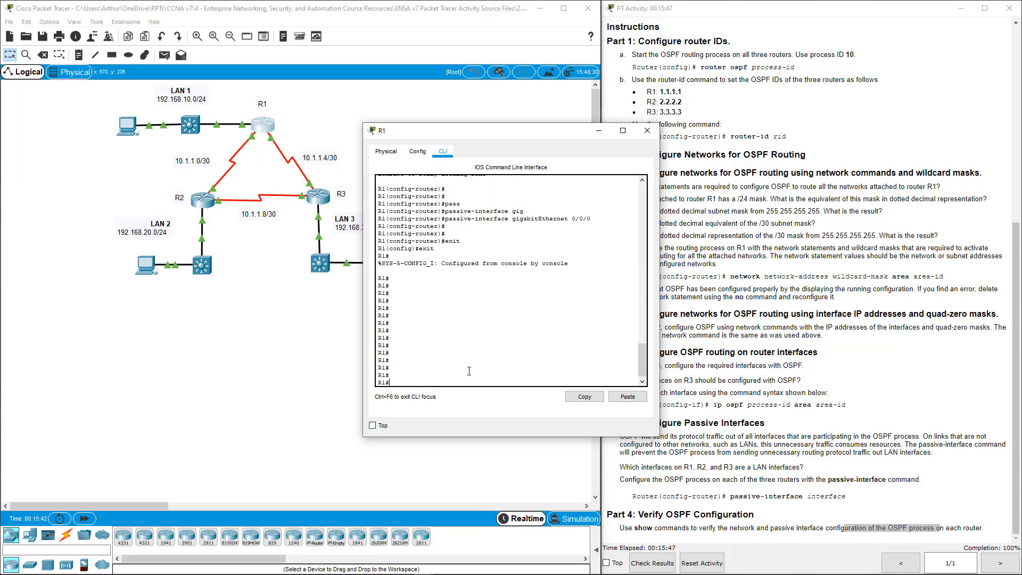
type("show run")
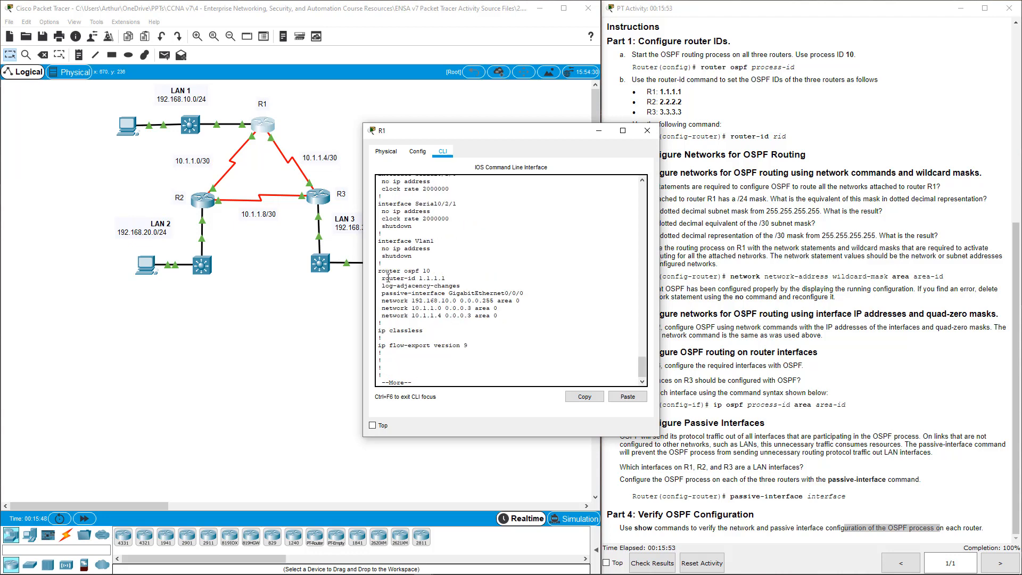
left_click_drag(379, 271, 495, 306)
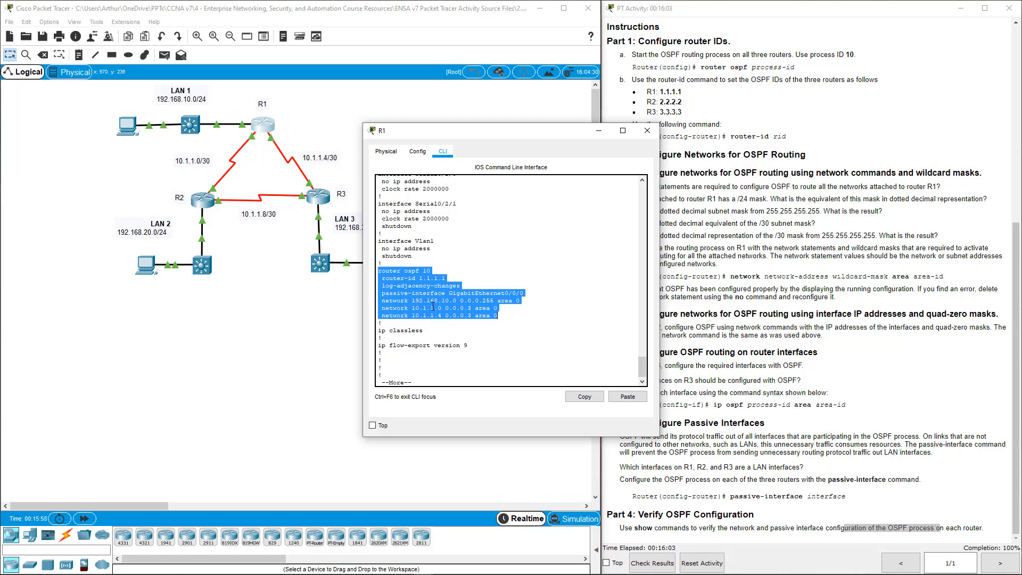
left_click(449, 307)
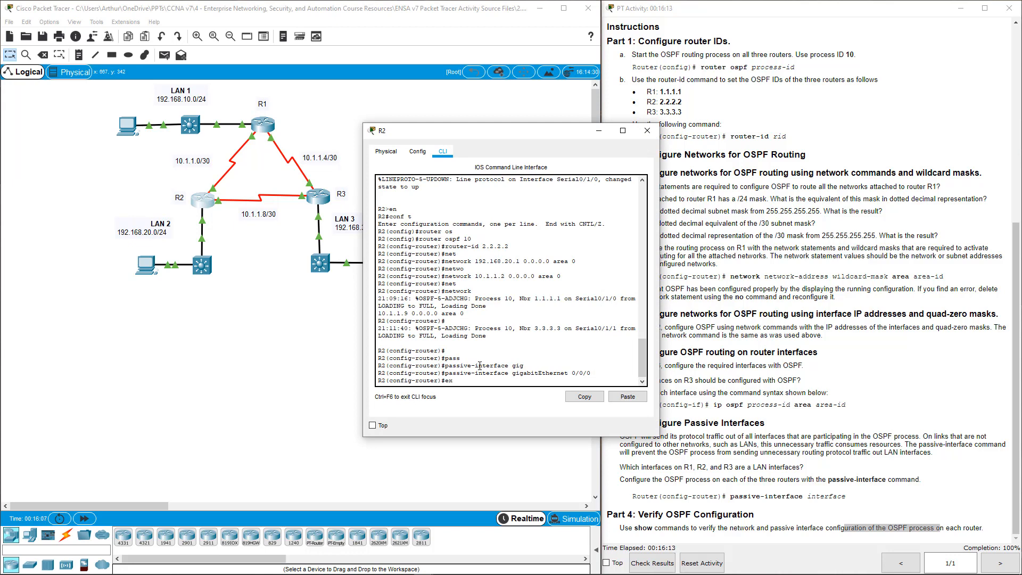
Step: Run 'show run' on R2 and scroll to its router ospf 10 section with router ID 2.2.2.2
type("exit")
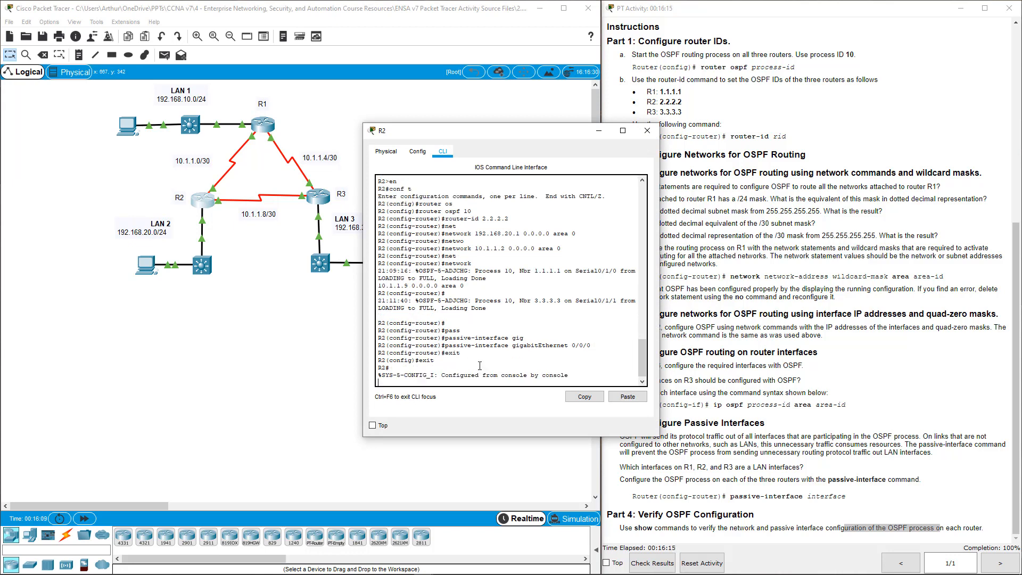
type("sho")
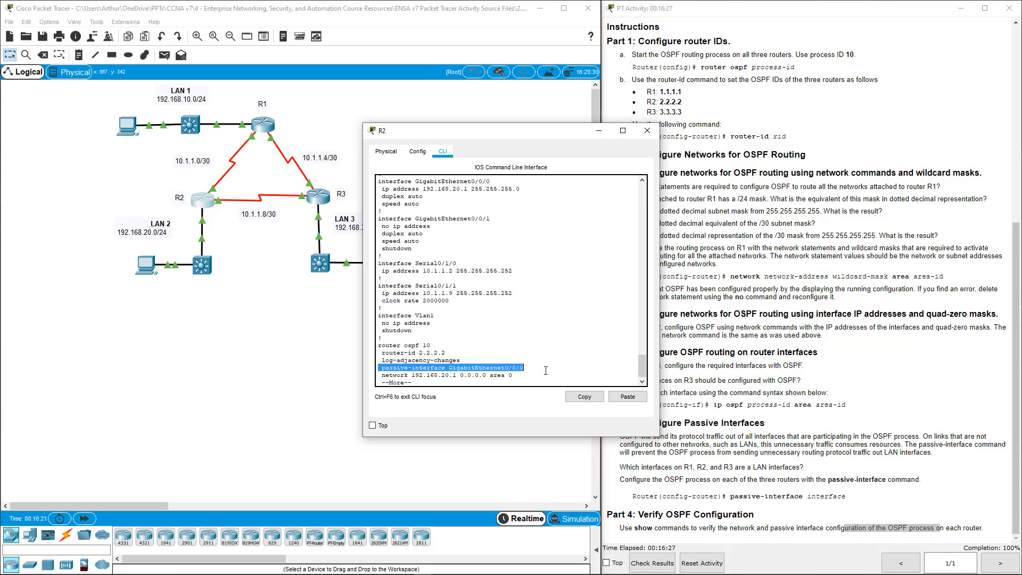
scroll("down", 3)
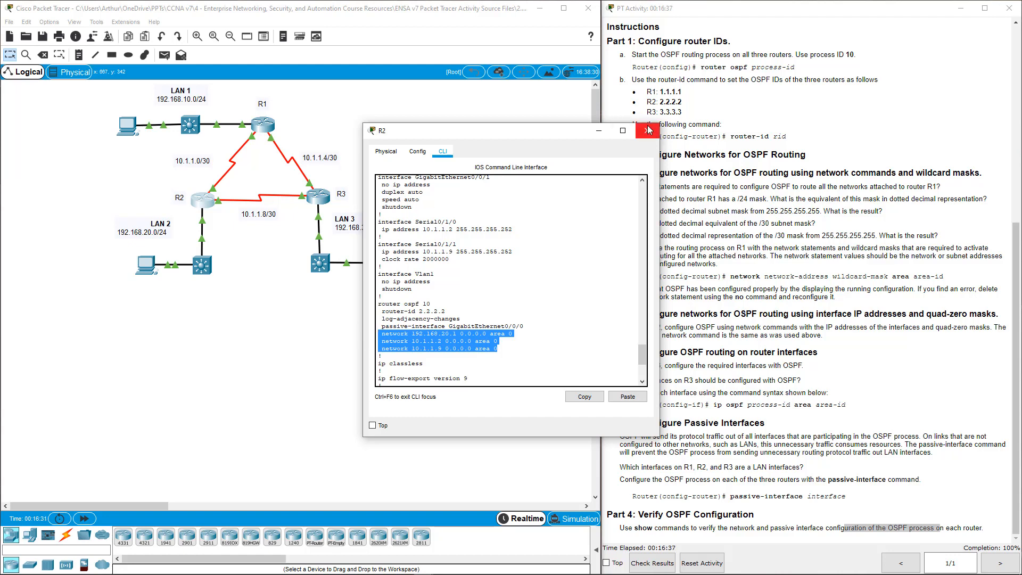
Step: Close R2, run 'show run' on R3 and review its router ospf 10 block with router ID 3.3.3.3
left_click(647, 130)
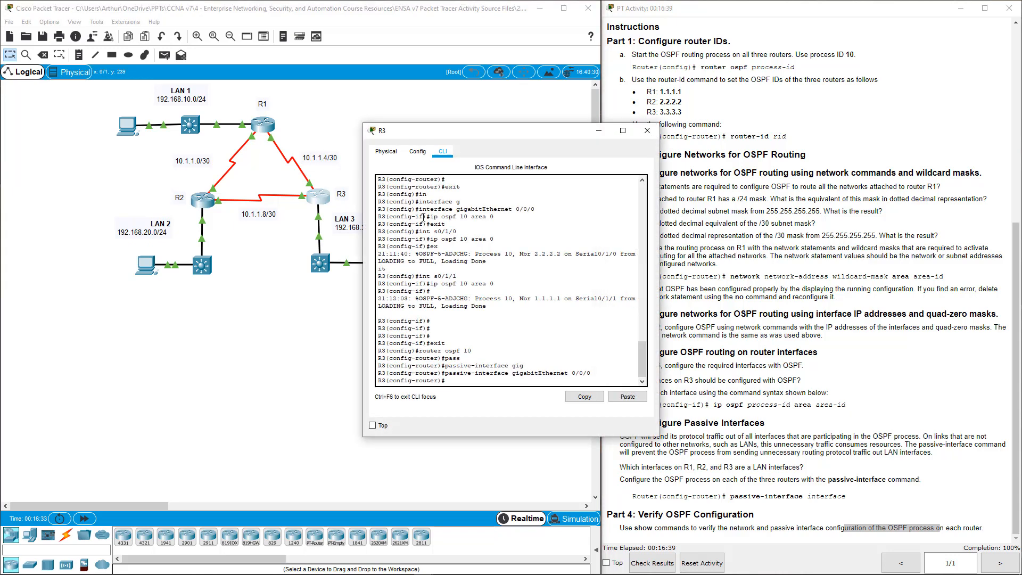
key("enter")
type("sho")
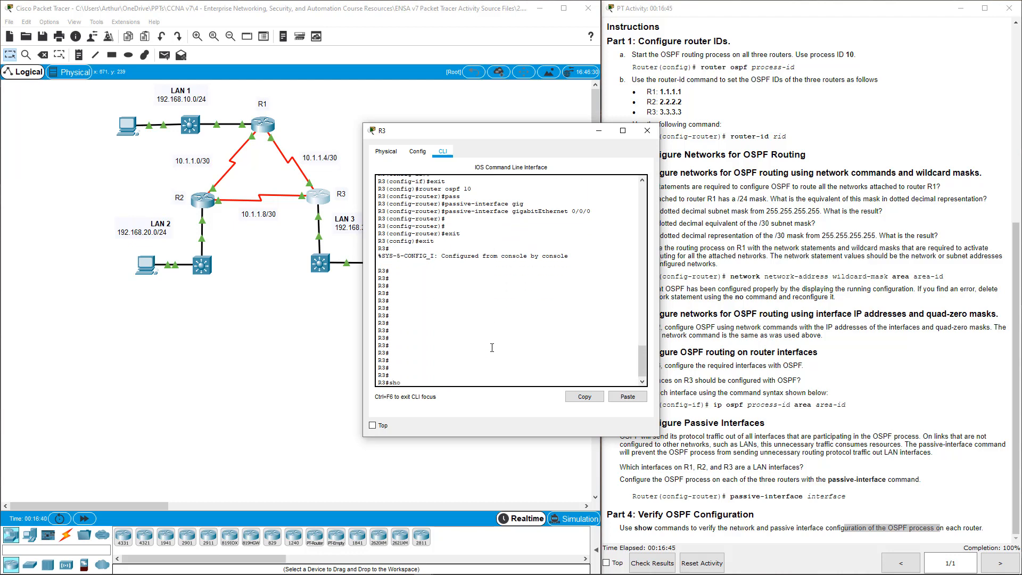
key("Return")
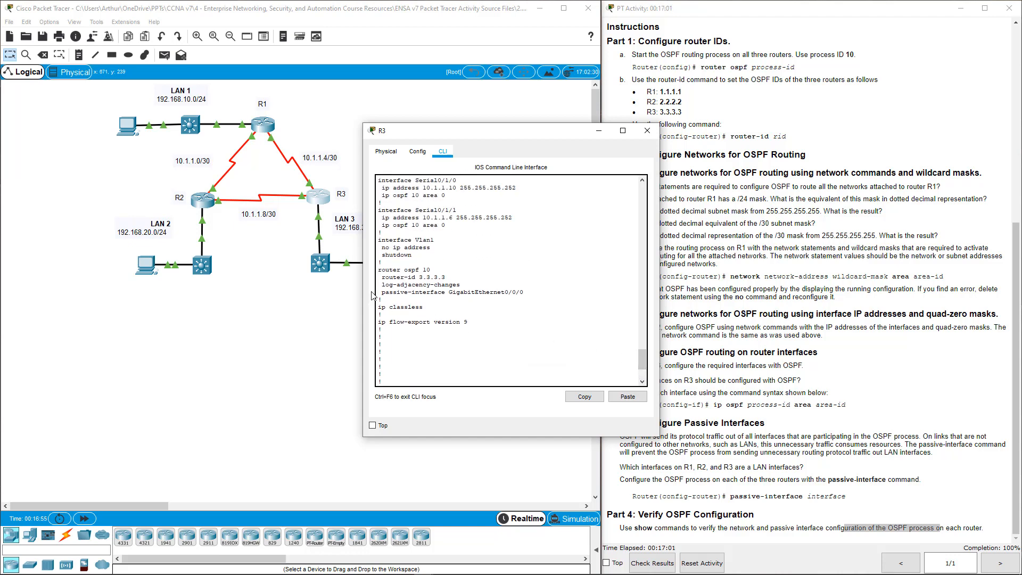
double_click(407, 276)
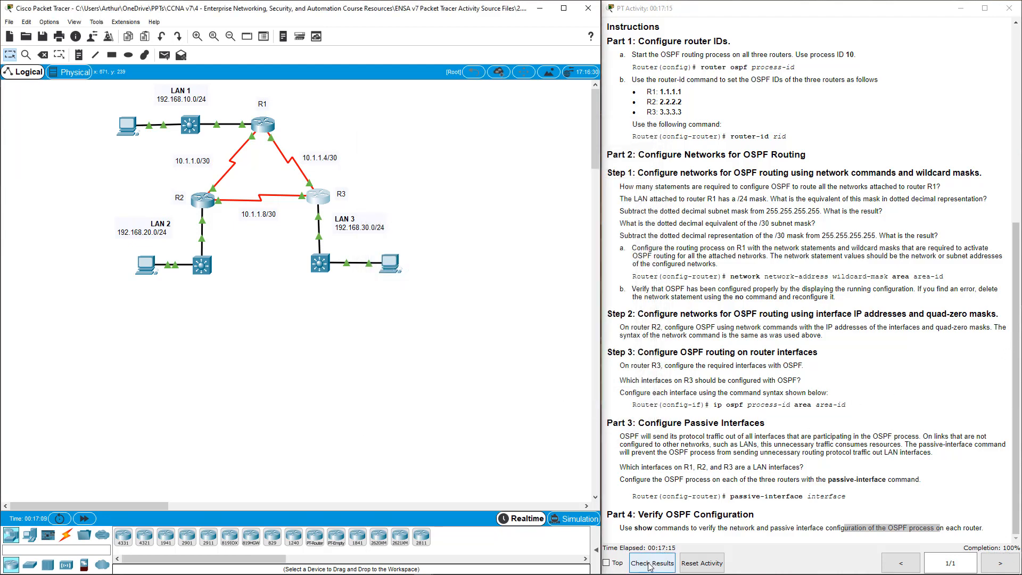
Step: Check Results showing three passed feedback items and the 18/18 Assessment Items score
left_click(651, 562)
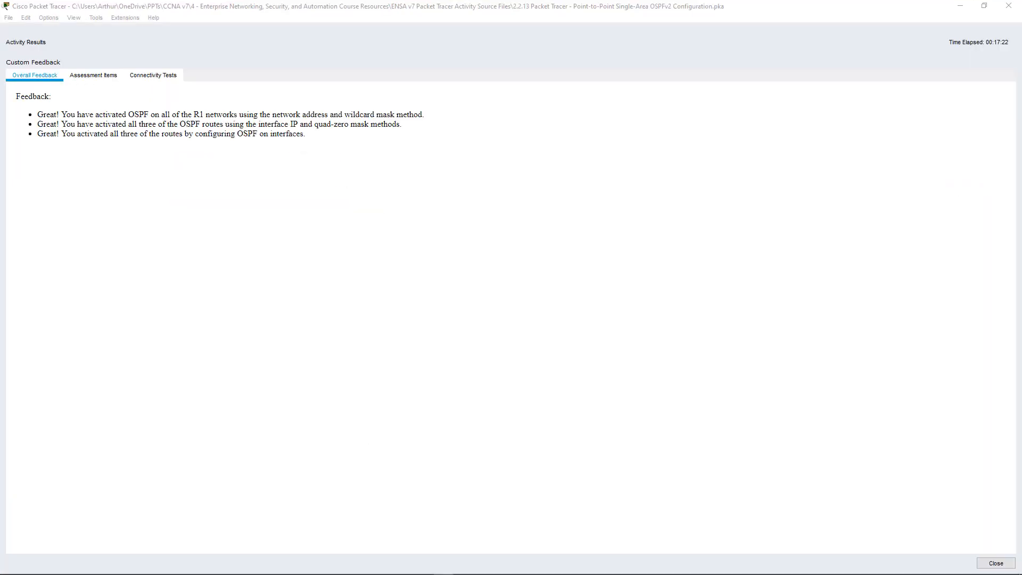
left_click_drag(42, 114, 101, 124)
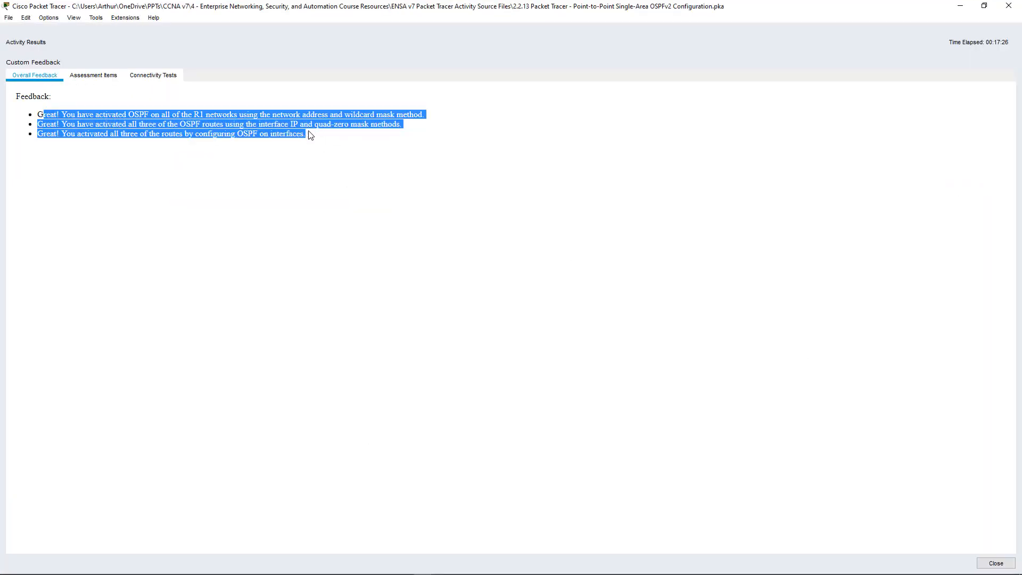
left_click(94, 75)
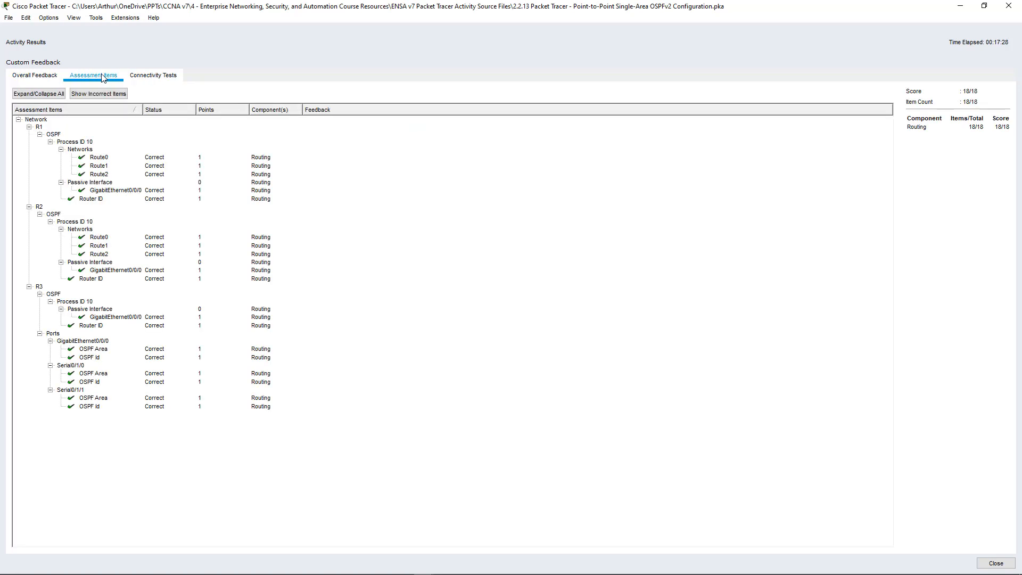
mouse_move(89, 278)
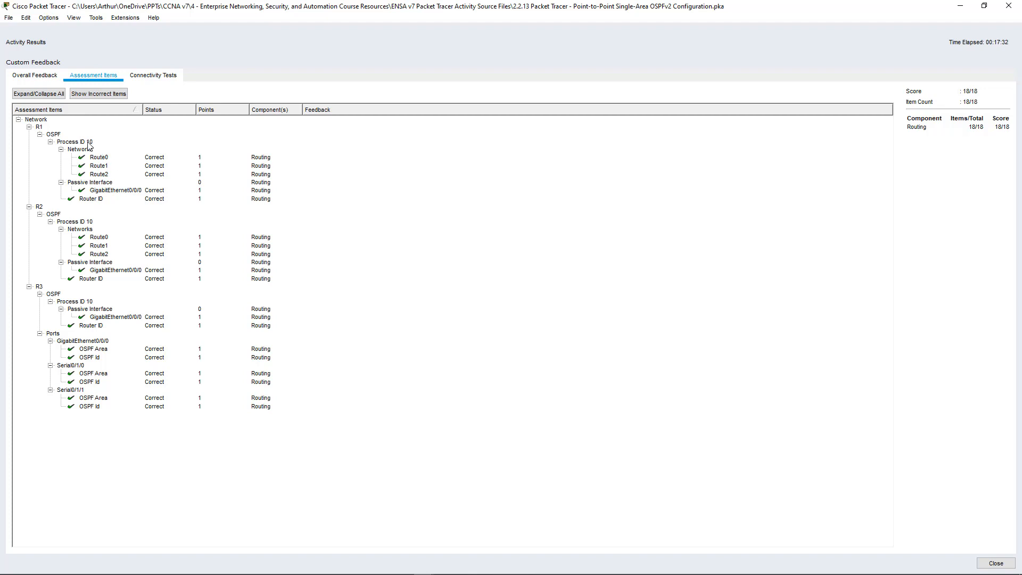
mouse_move(101, 191)
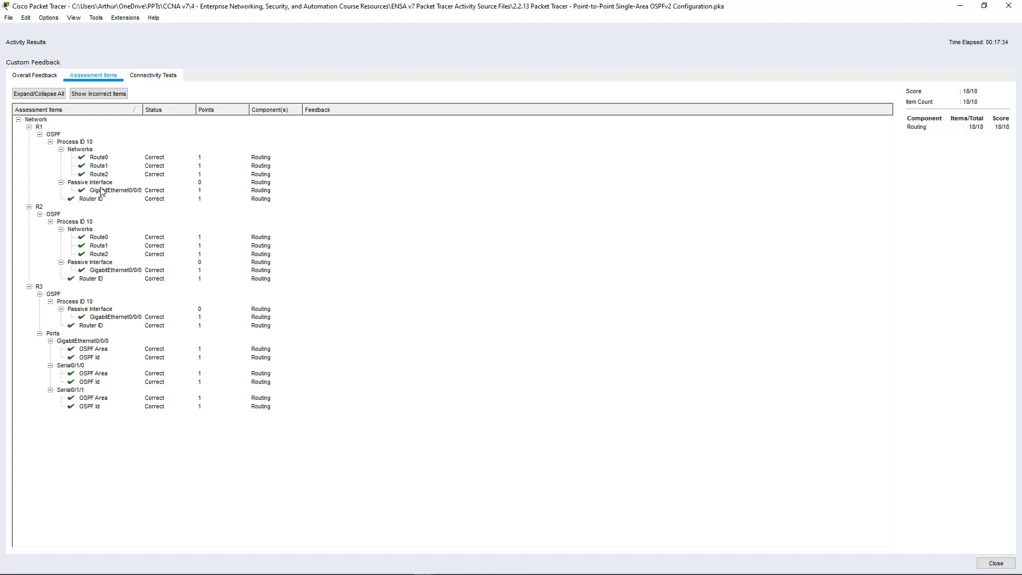